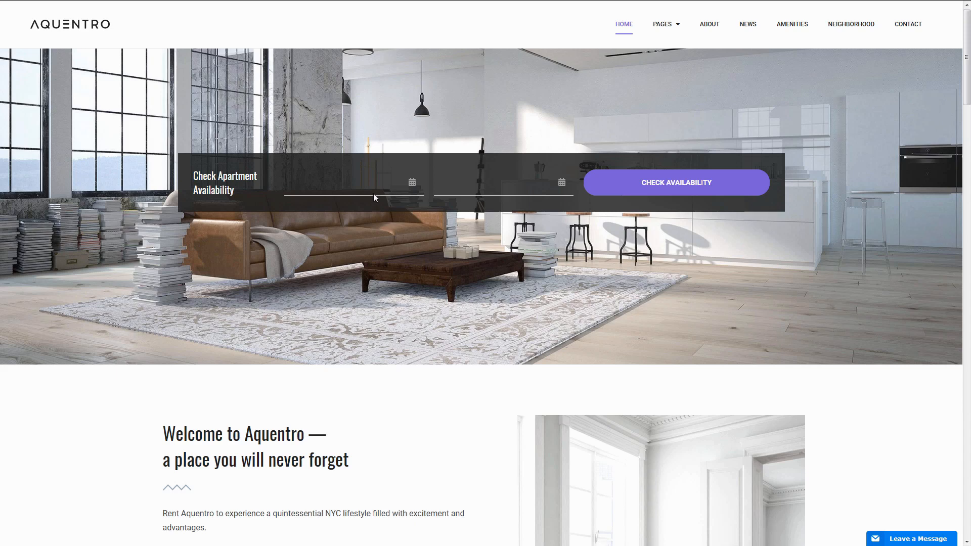
Step: Pick stay dates in the availability search and advance the amenities slider
left_click(353, 182)
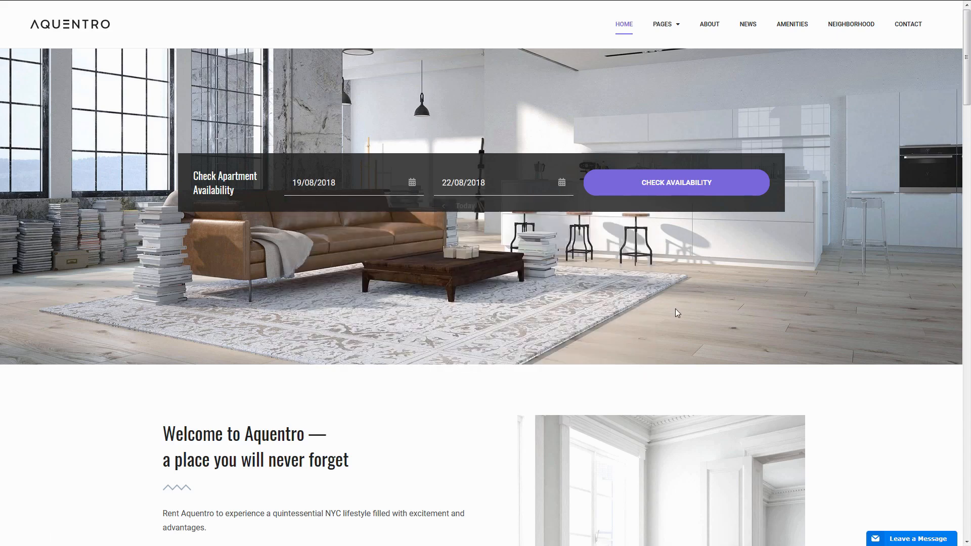
scroll("down", 3)
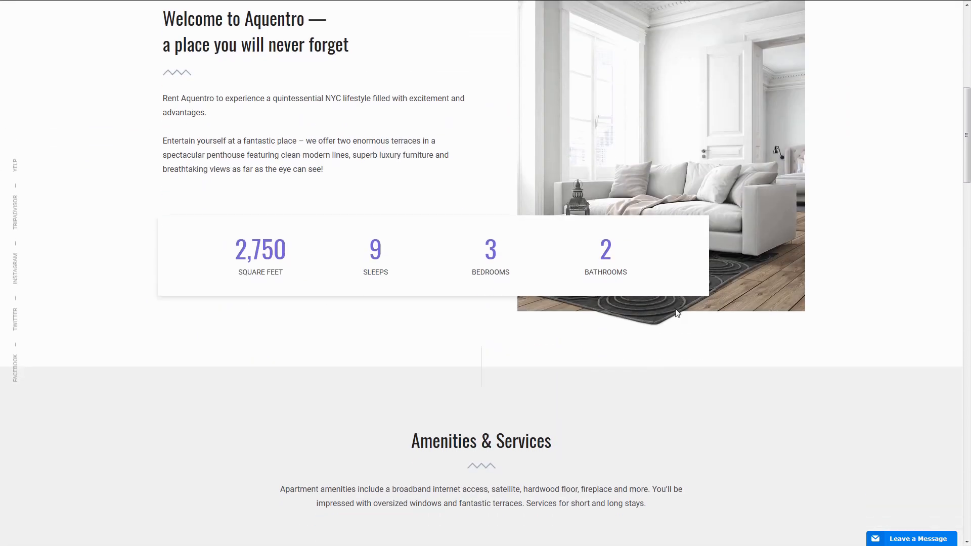
scroll("down", 3)
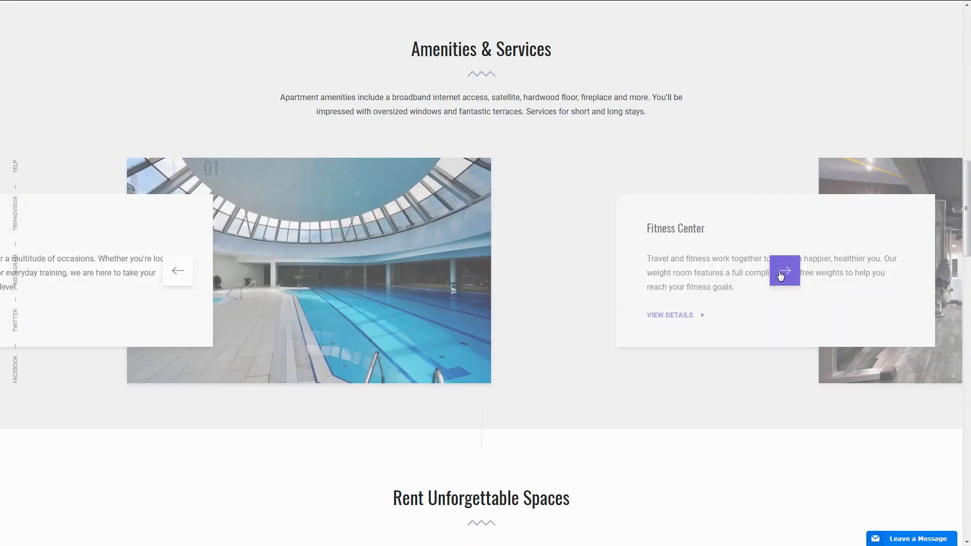
left_click(785, 270)
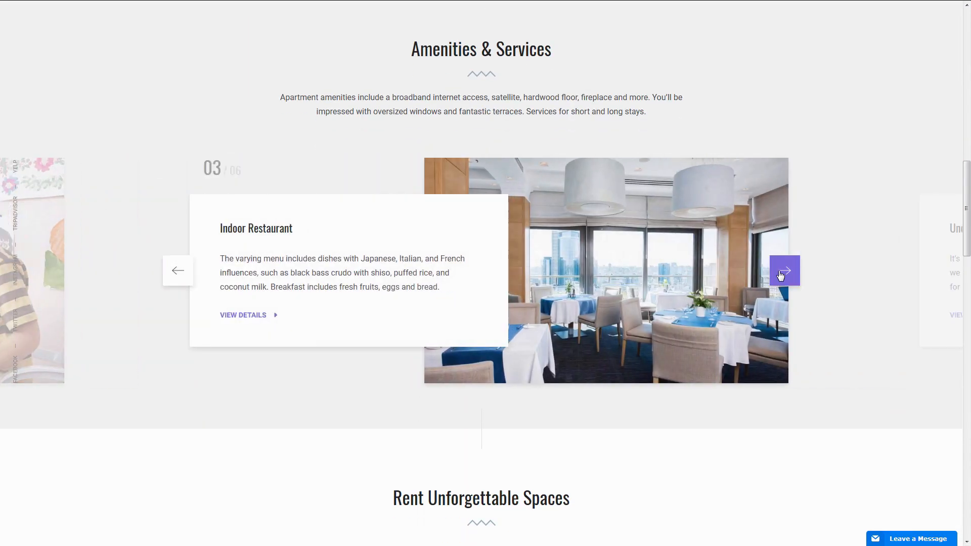
scroll("down", 3)
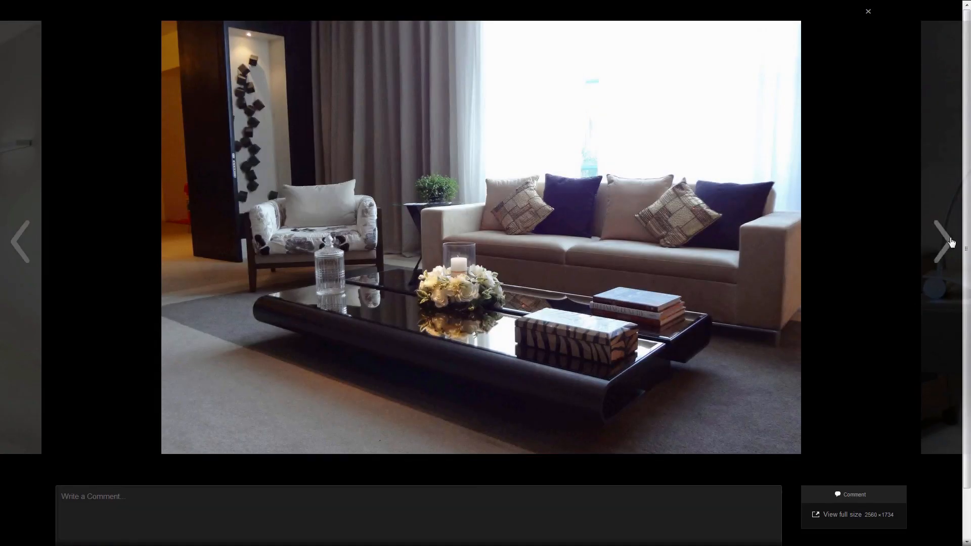
Step: Page through the gallery lightbox, close it, and scroll down to Neighborhood
left_click(941, 242)
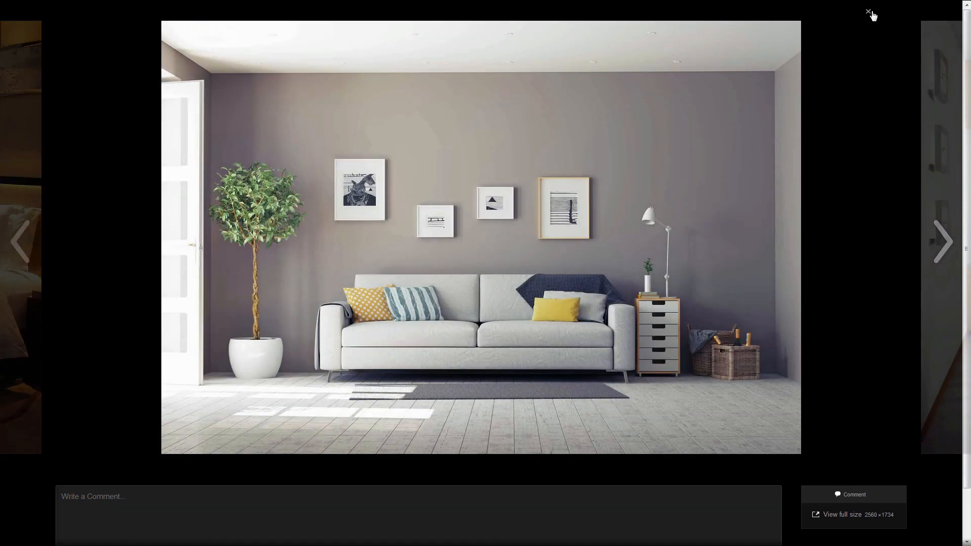
left_click(869, 11)
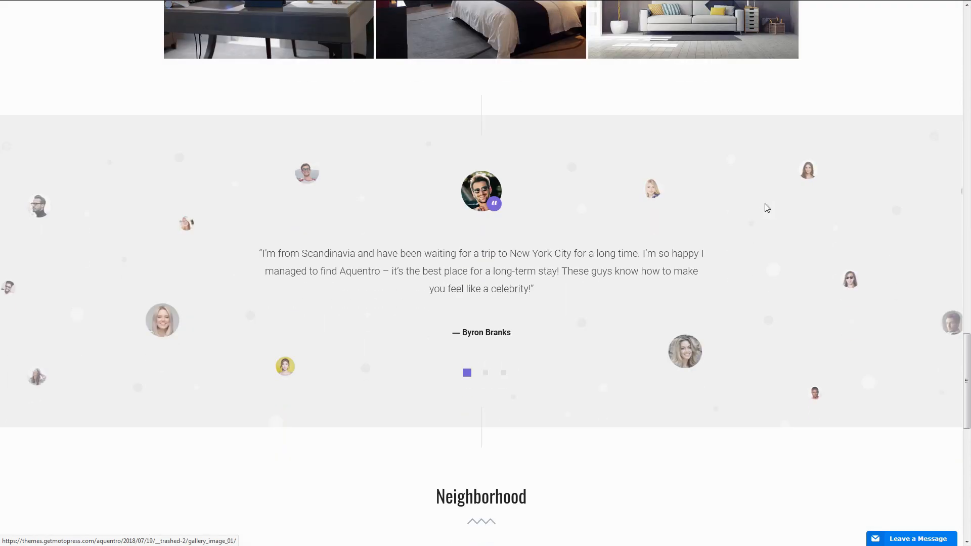
scroll("down", 3)
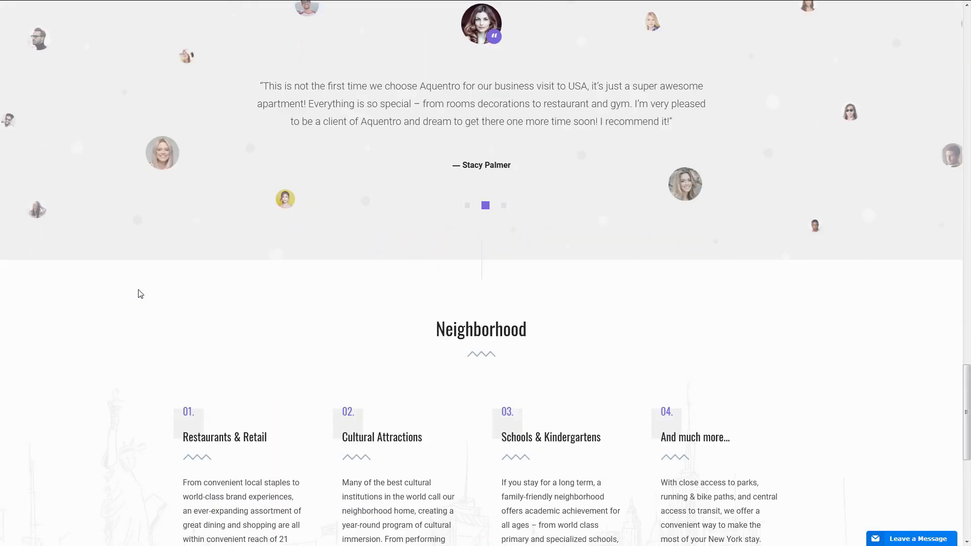
scroll("down", 3)
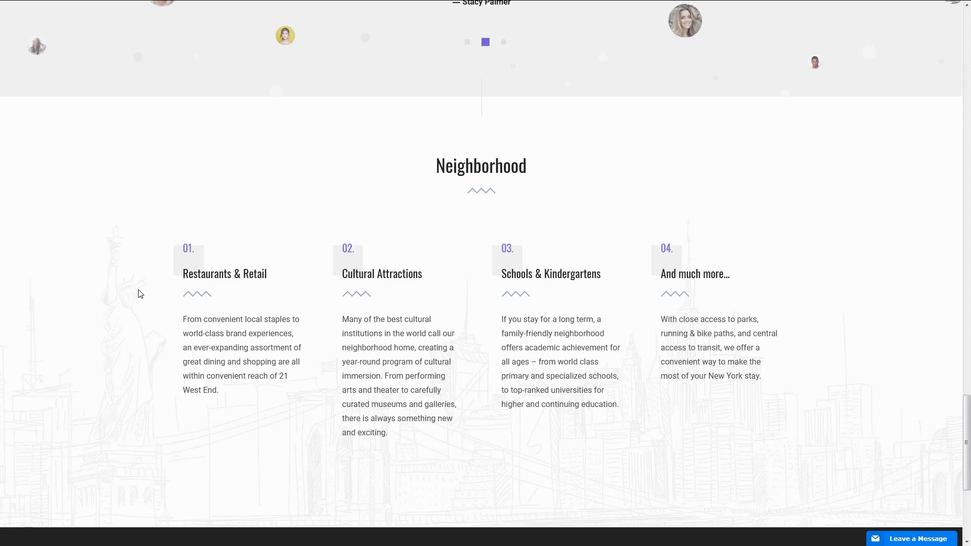
scroll("down", 3)
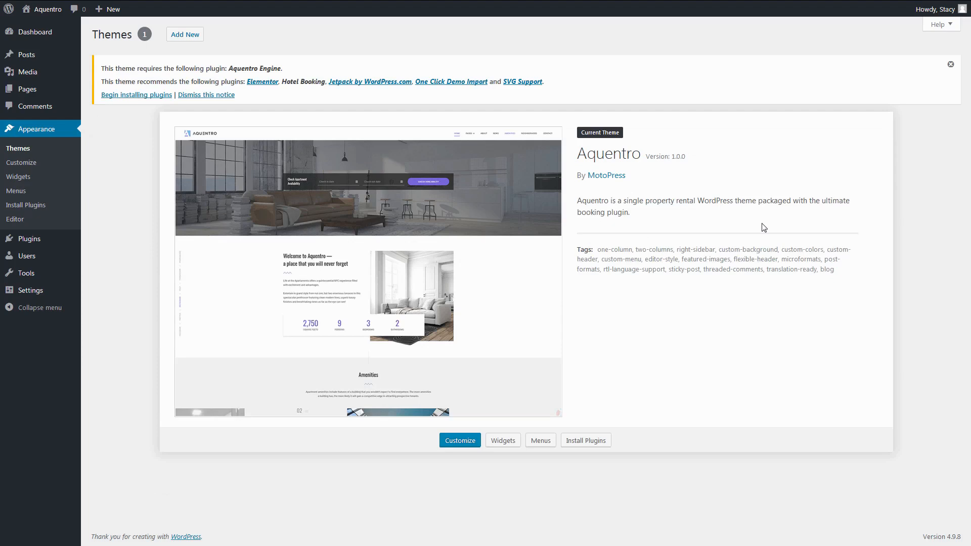
mouse_move(644, 168)
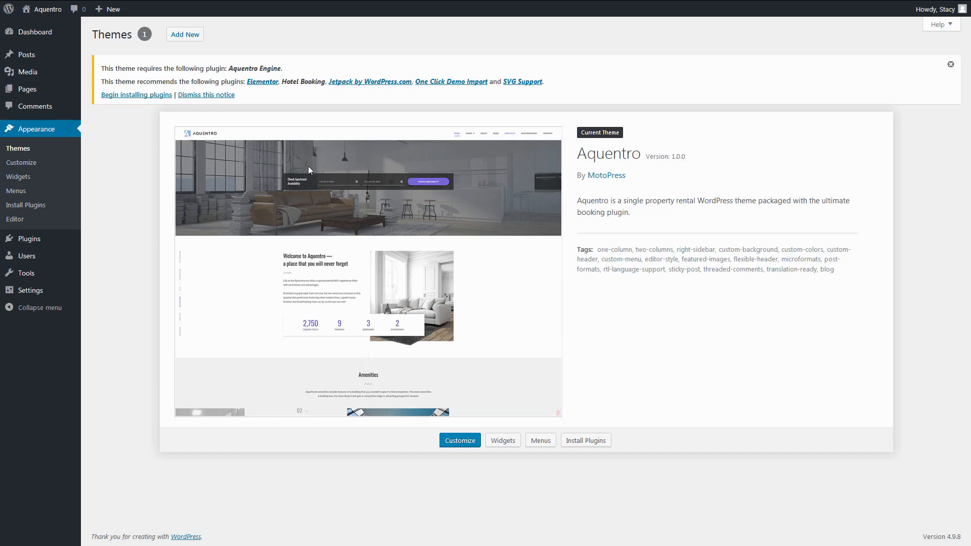
mouse_move(136, 94)
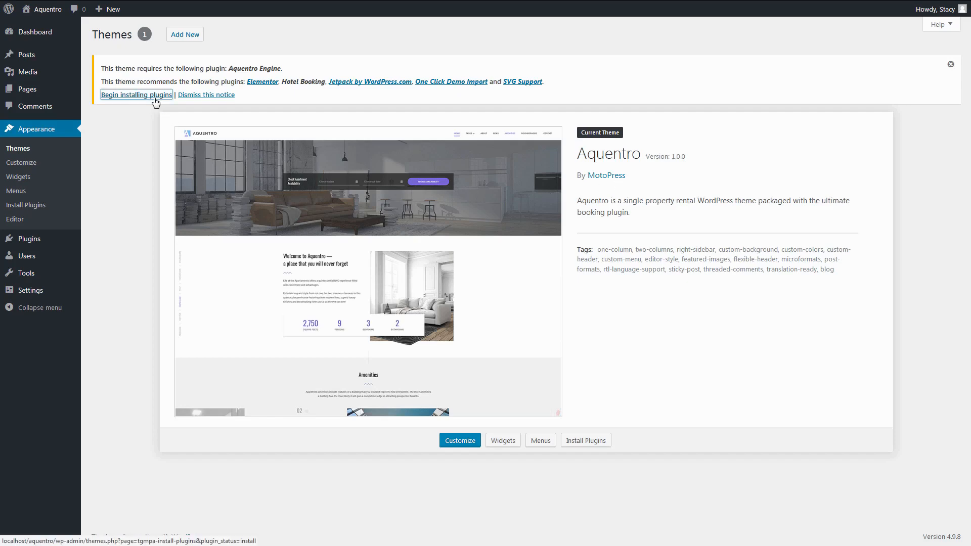
Step: Bulk-install all six theme plugins, including Aquentro Engine, Hotel Booking and Elementor, then activate them
left_click(135, 94)
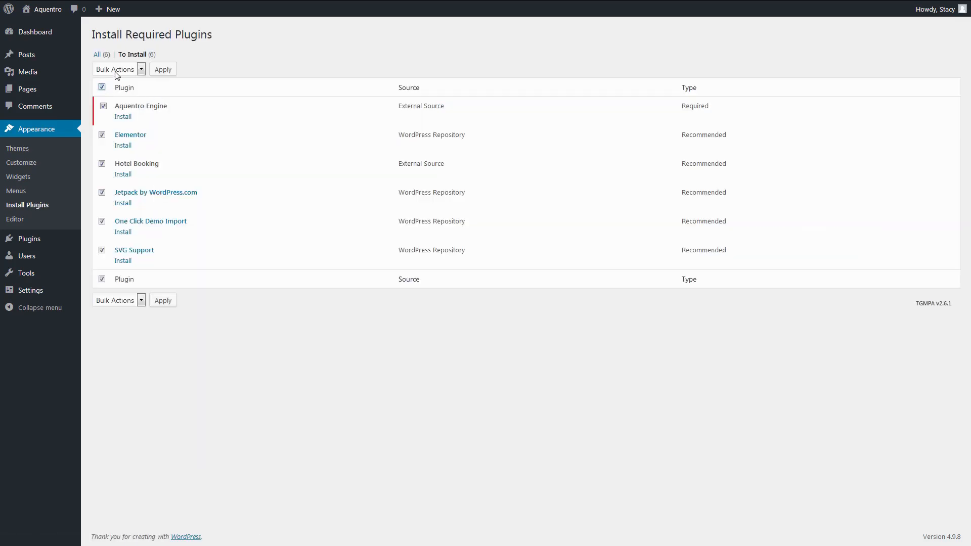
left_click(163, 68)
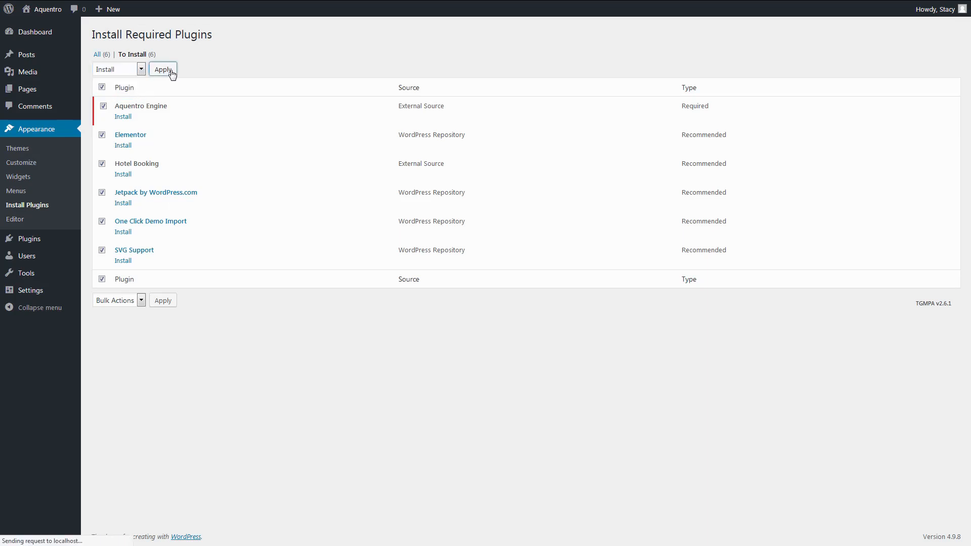
left_click(141, 69)
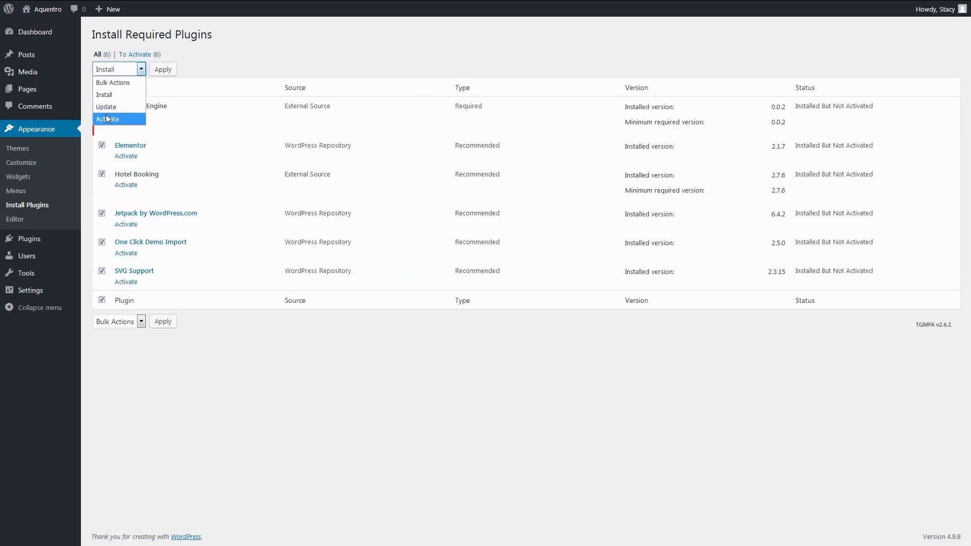
left_click(163, 68)
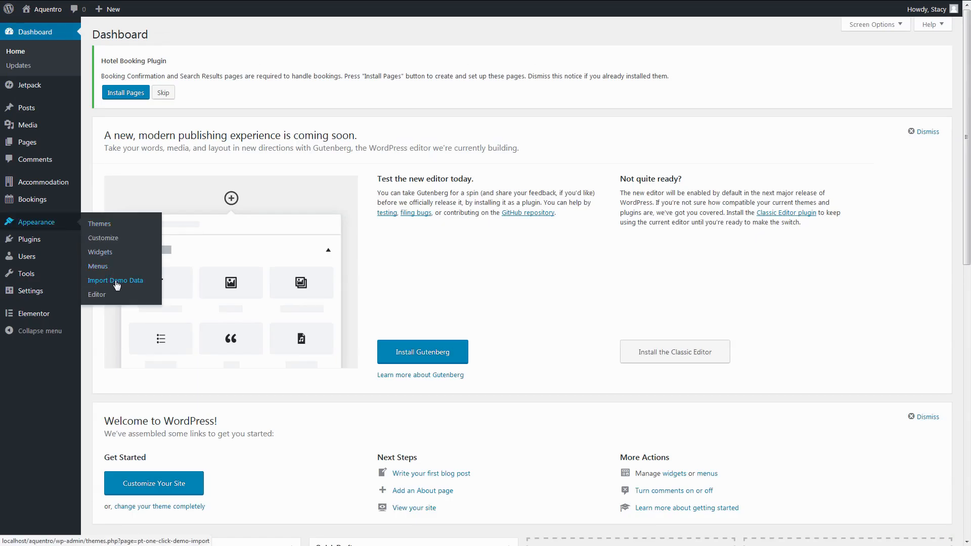
left_click(115, 281)
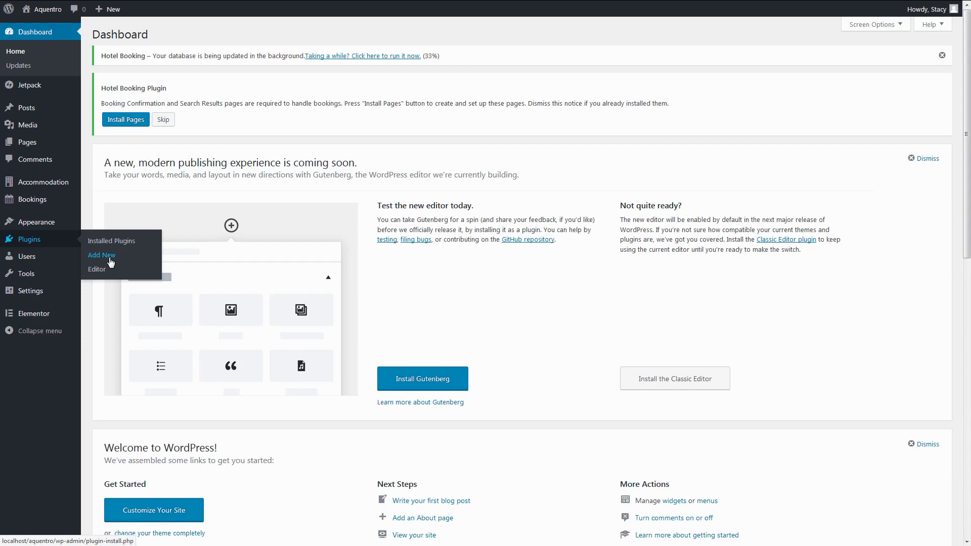
left_click(101, 255)
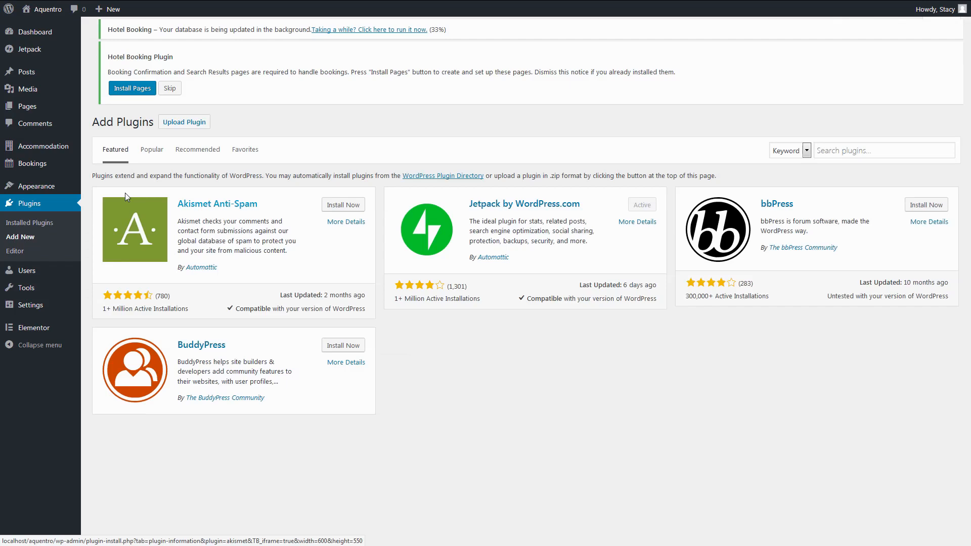
left_click(183, 121)
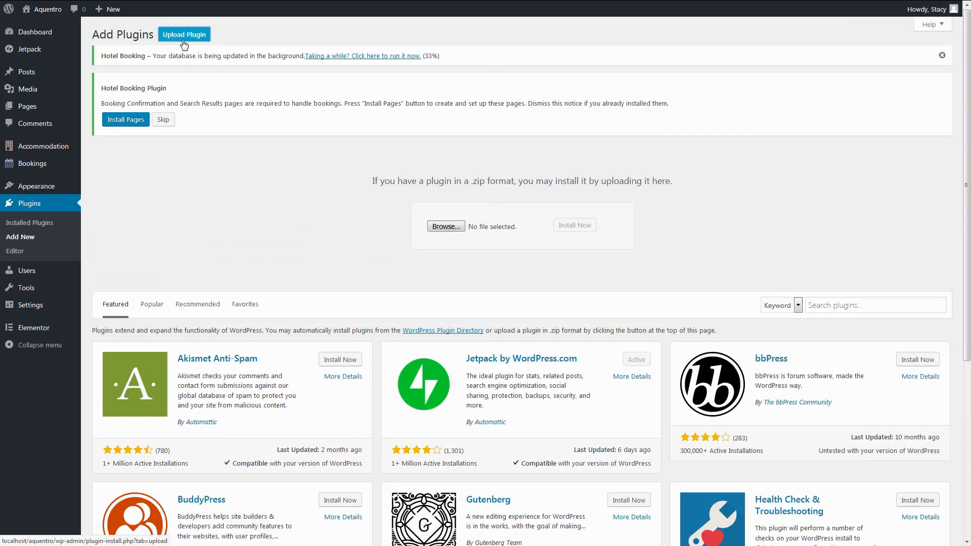
left_click(35, 31)
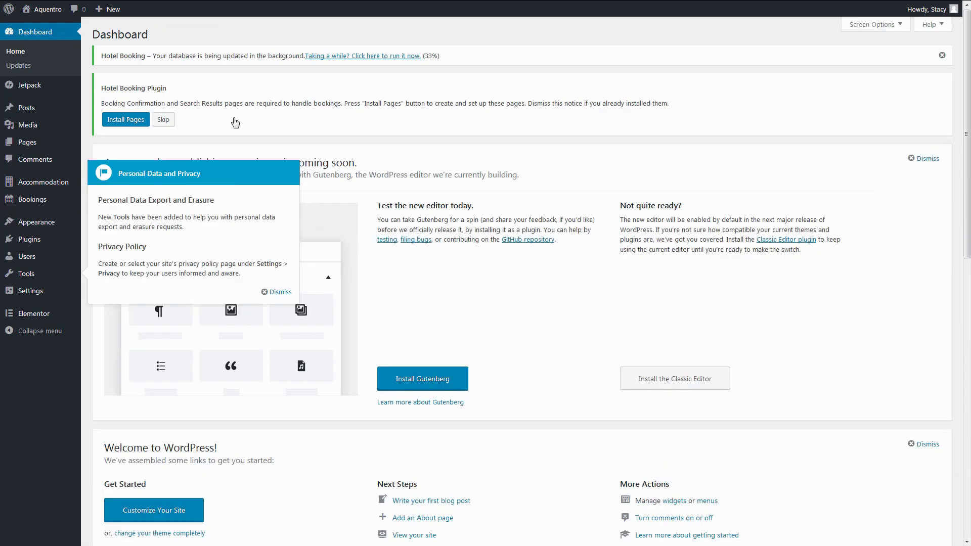
mouse_move(208, 117)
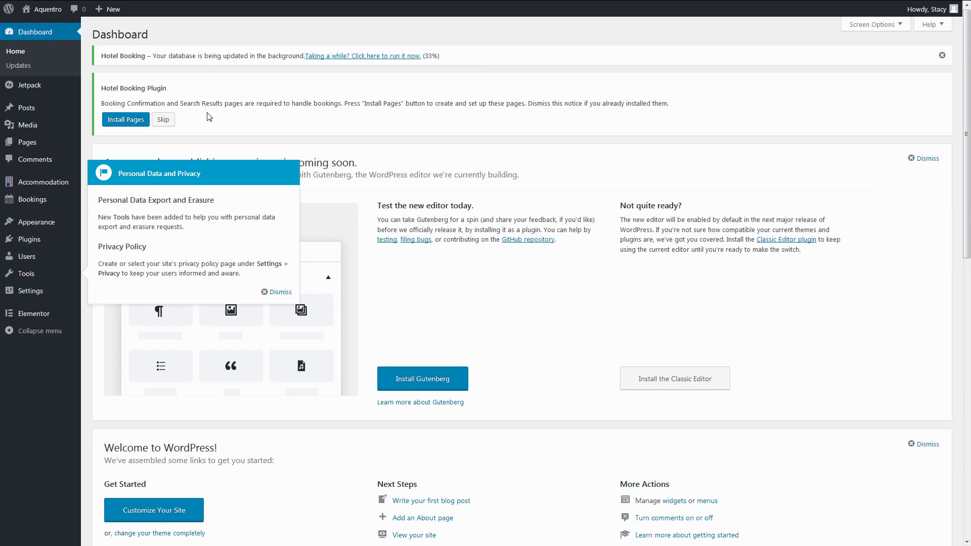
mouse_move(107, 132)
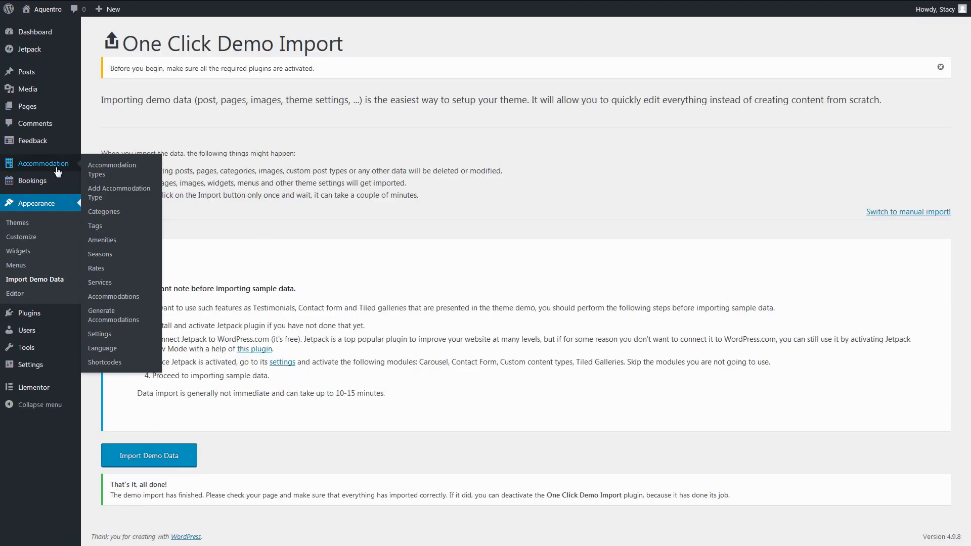
mouse_move(99, 282)
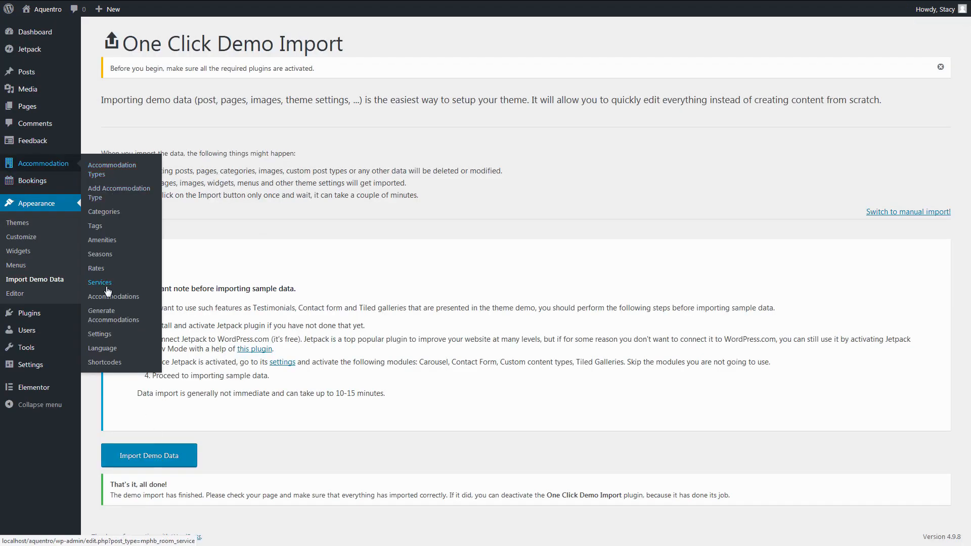
Step: Try a new service's price and periodicity, then return to the Services list
left_click(99, 282)
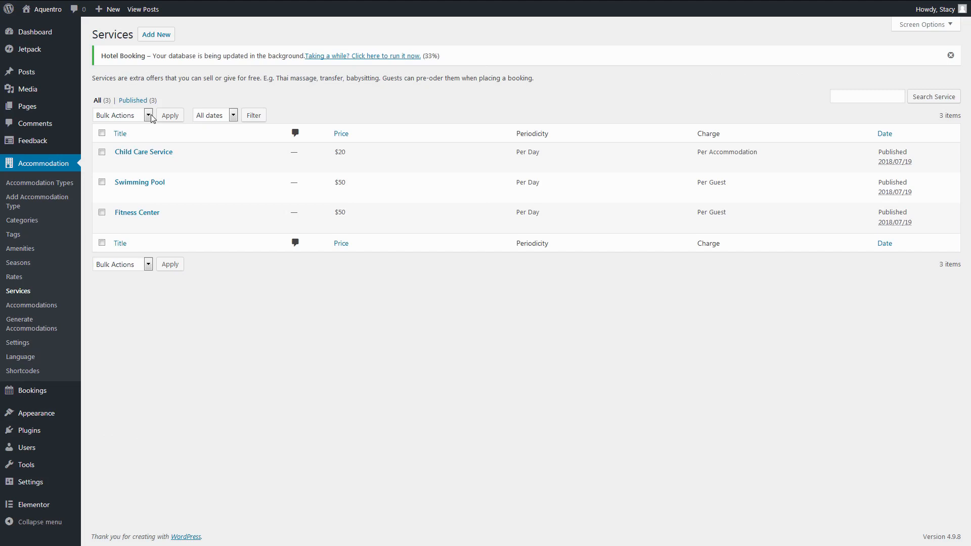
left_click(156, 34)
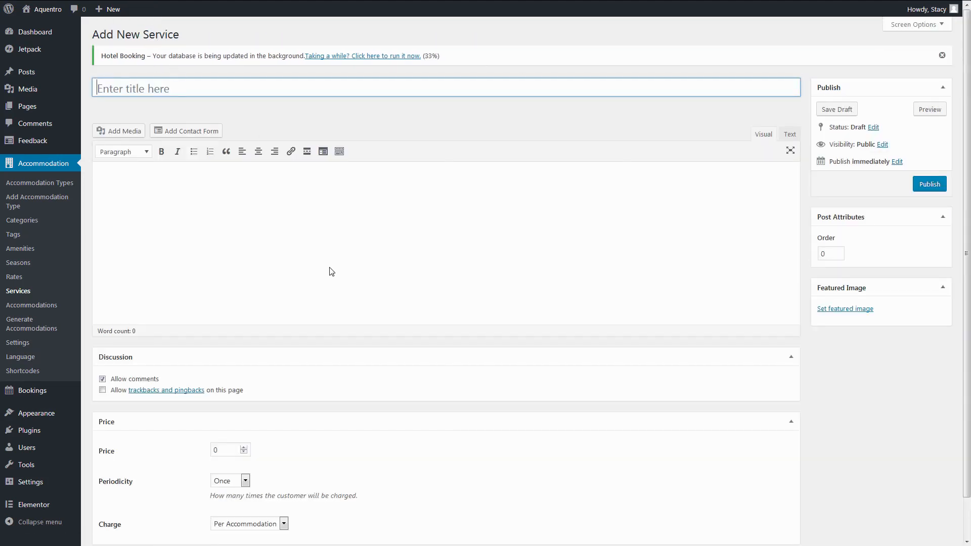
scroll("down", 3)
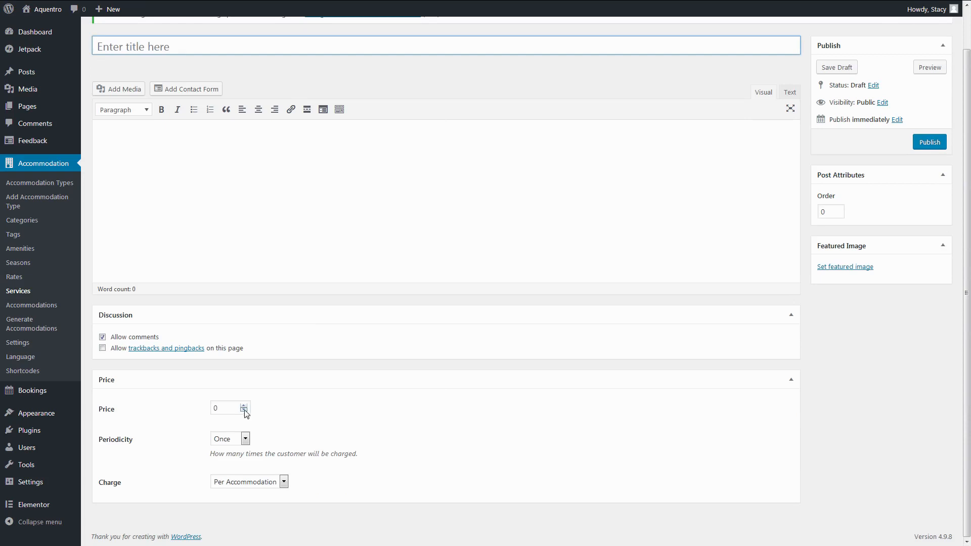
left_click(246, 438)
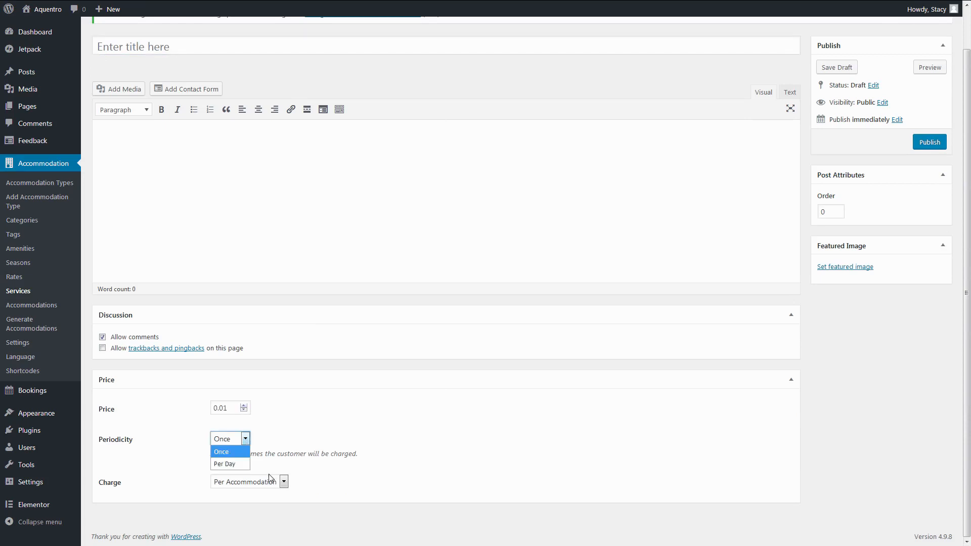
left_click(221, 439)
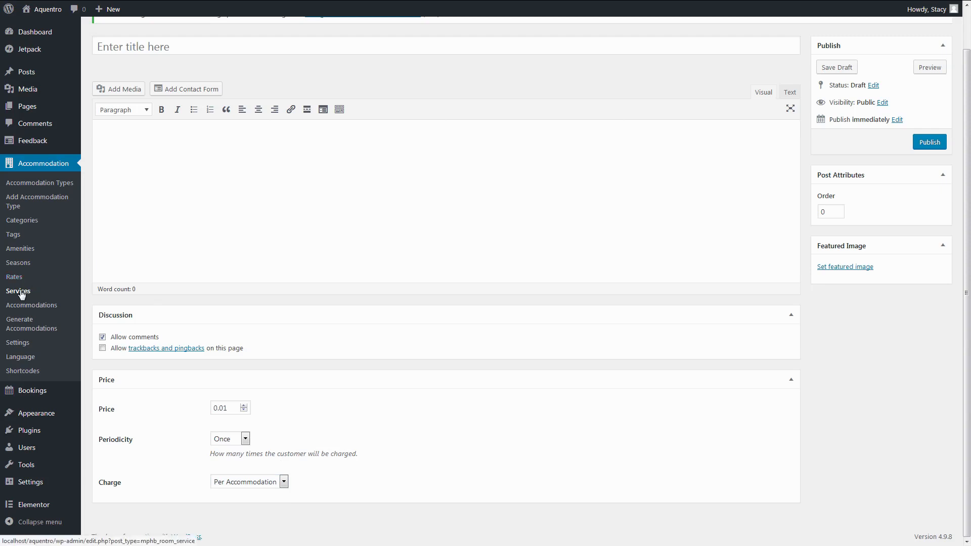
left_click(18, 291)
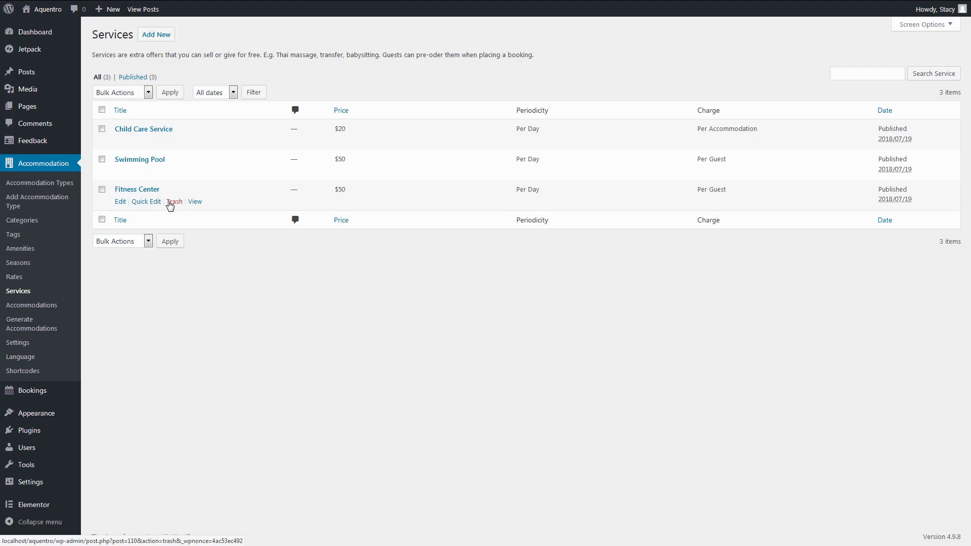
mouse_move(39, 182)
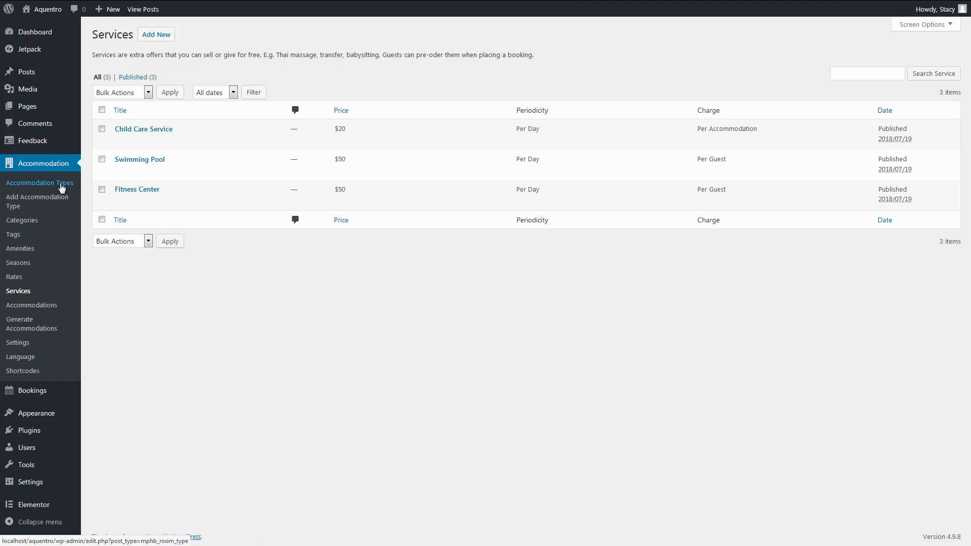
Step: Draft an accommodation type: 3 adults, 2 children, hairdryer, safe, minibar, child care, pool
left_click(39, 182)
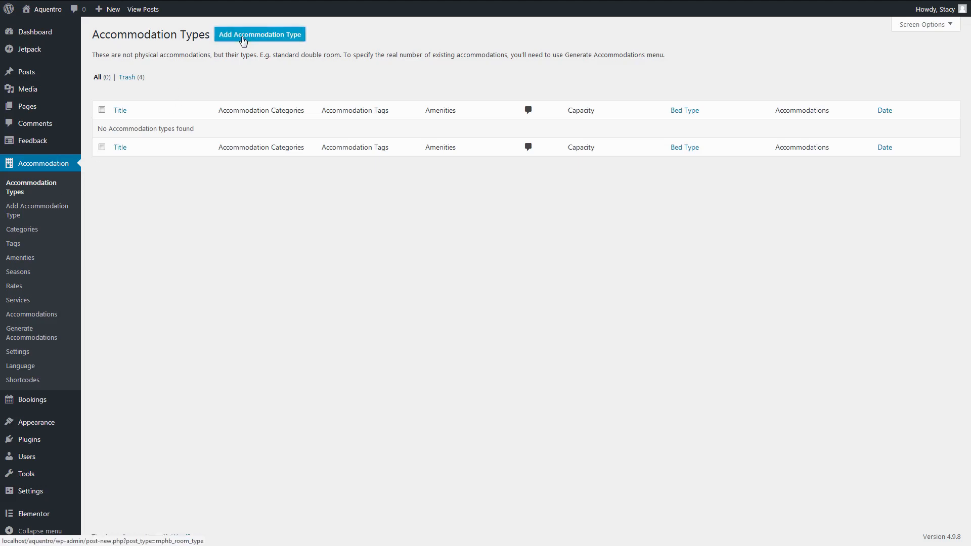
left_click(260, 33)
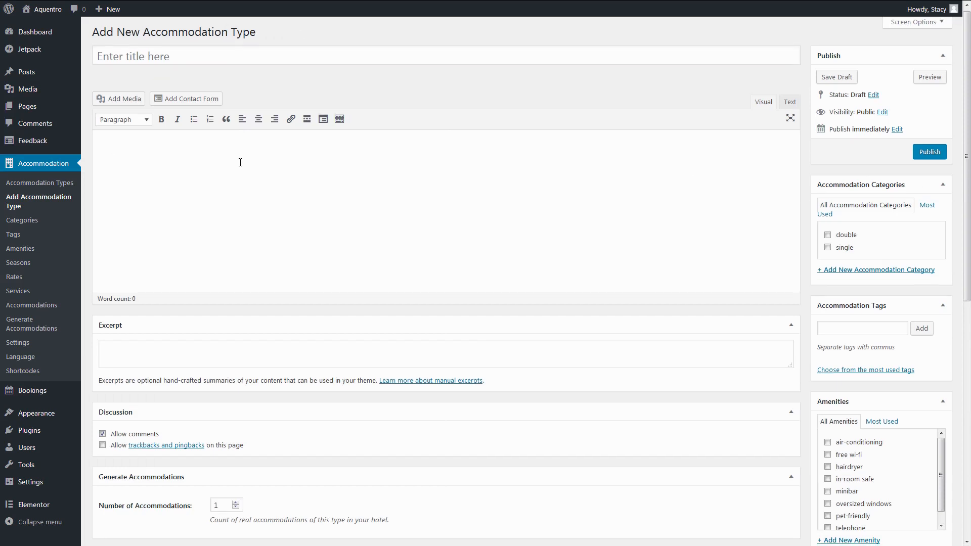
scroll("down", 3)
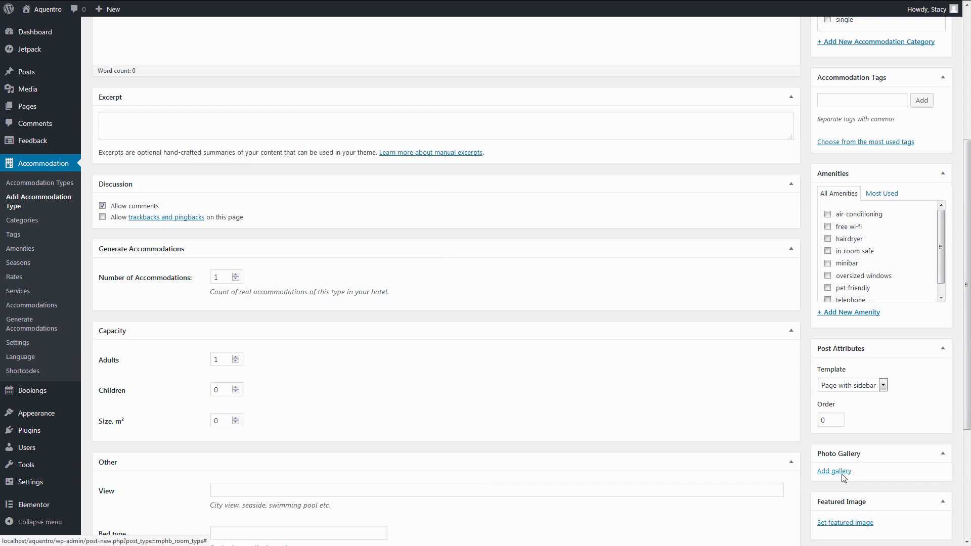
left_click(221, 277)
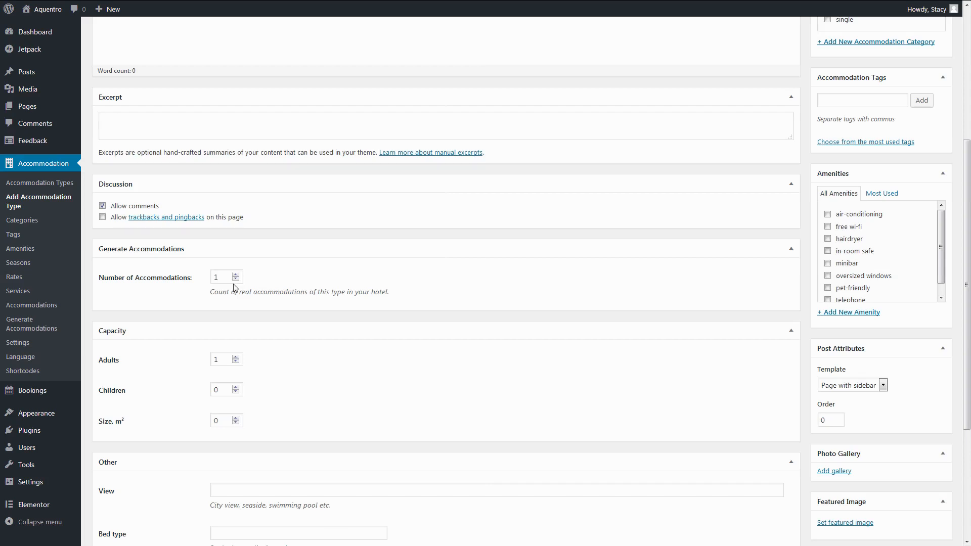
left_click(828, 263)
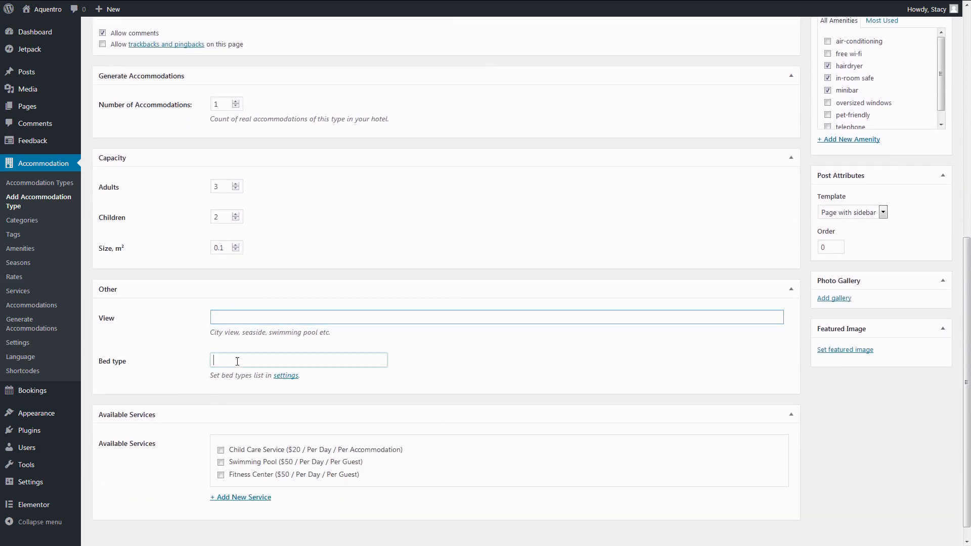
left_click(221, 450)
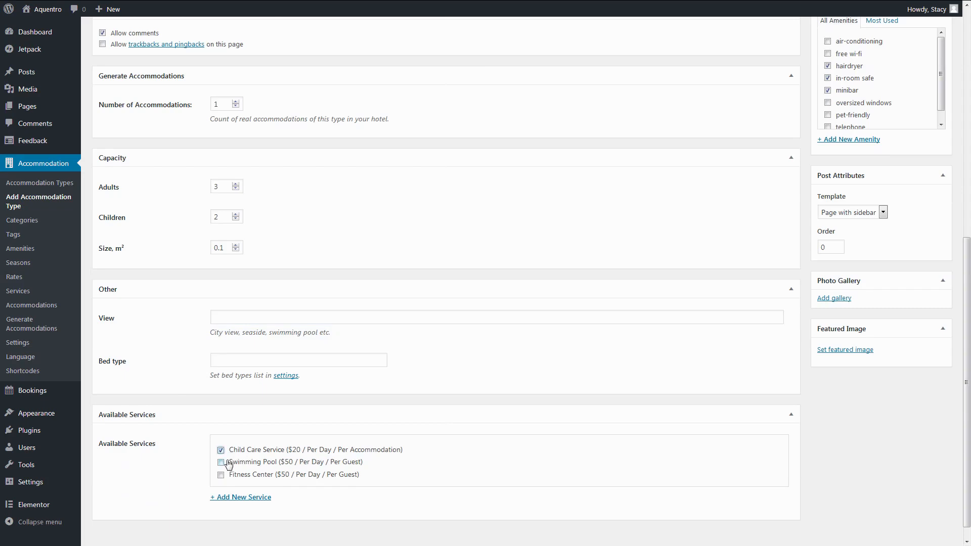
left_click(221, 462)
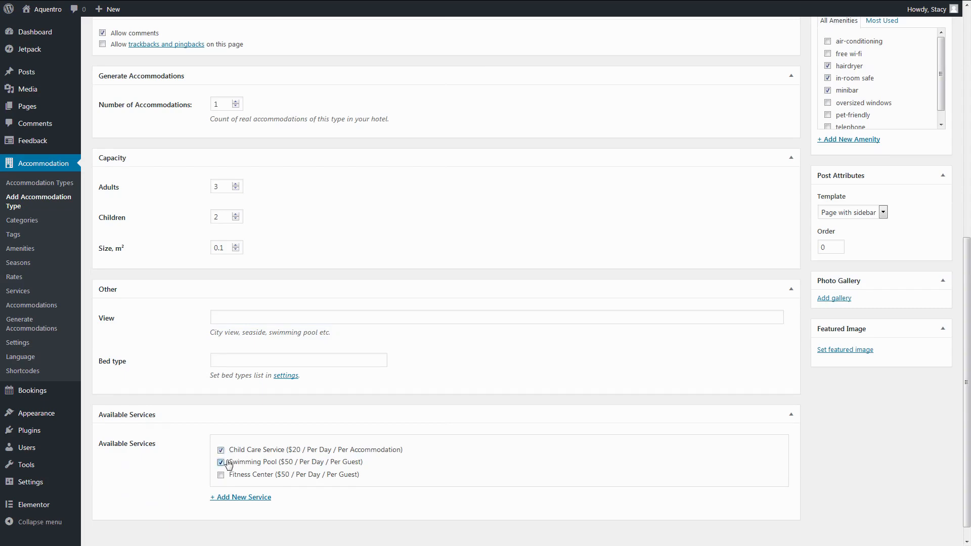
scroll("up", 3)
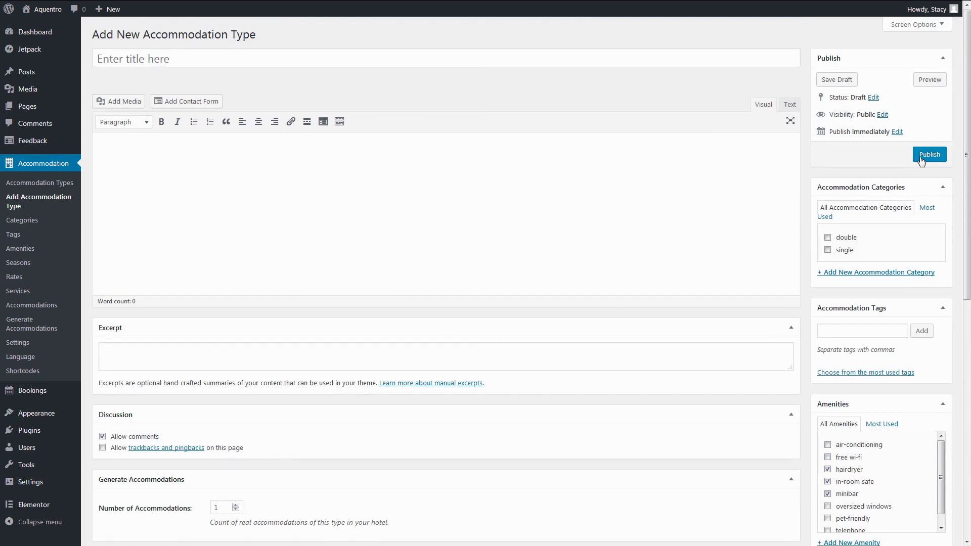
Step: Publish the accommodation type and scroll its Aquentro Apartments page down to the reservation form
left_click(929, 154)
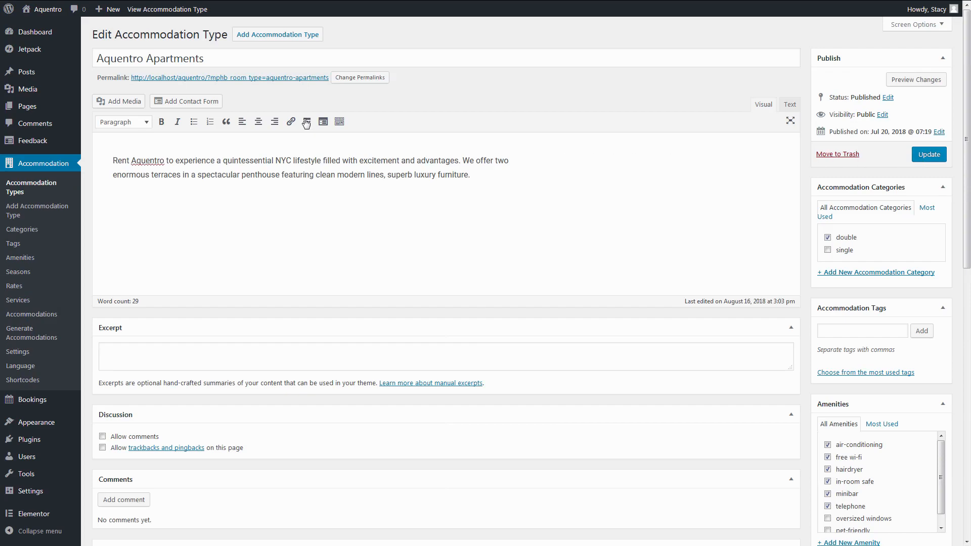
left_click(167, 8)
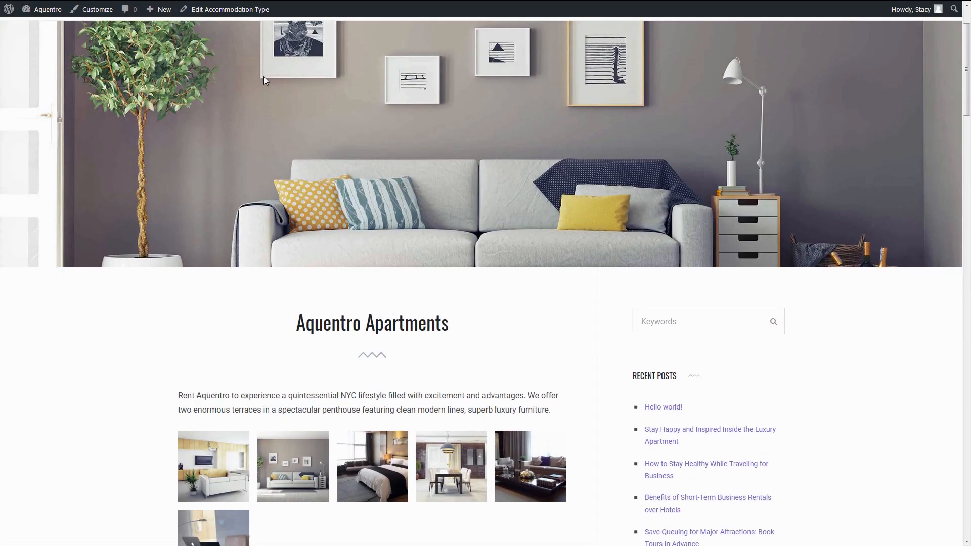
scroll("down", 3)
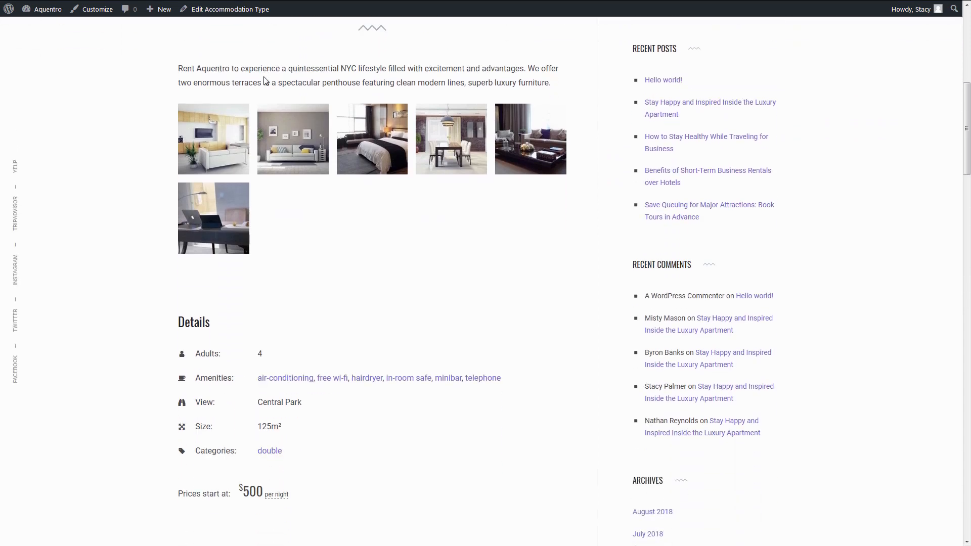
scroll("down", 3)
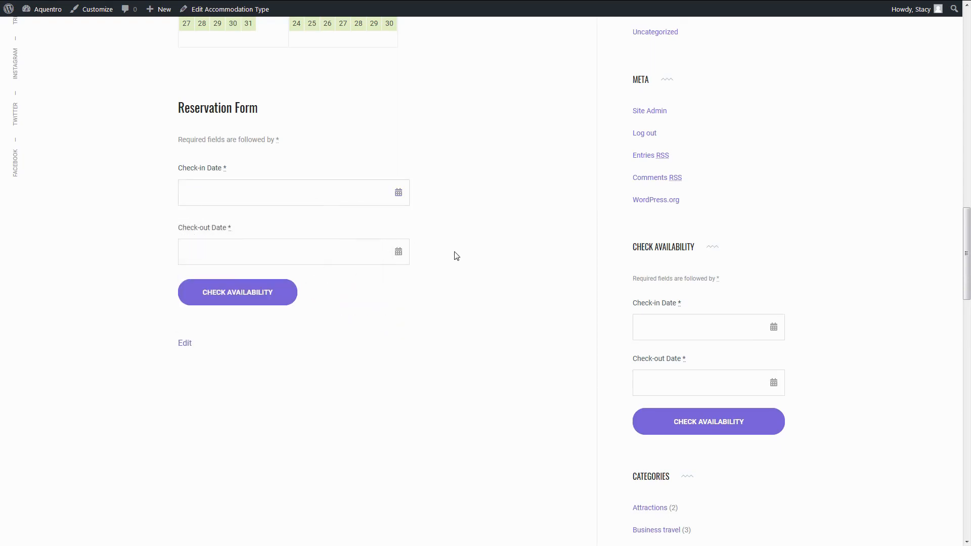
Step: Open the Season (23/05/2018–12/08/2025, all days) from Accommodation > Seasons for editing
left_click(231, 9)
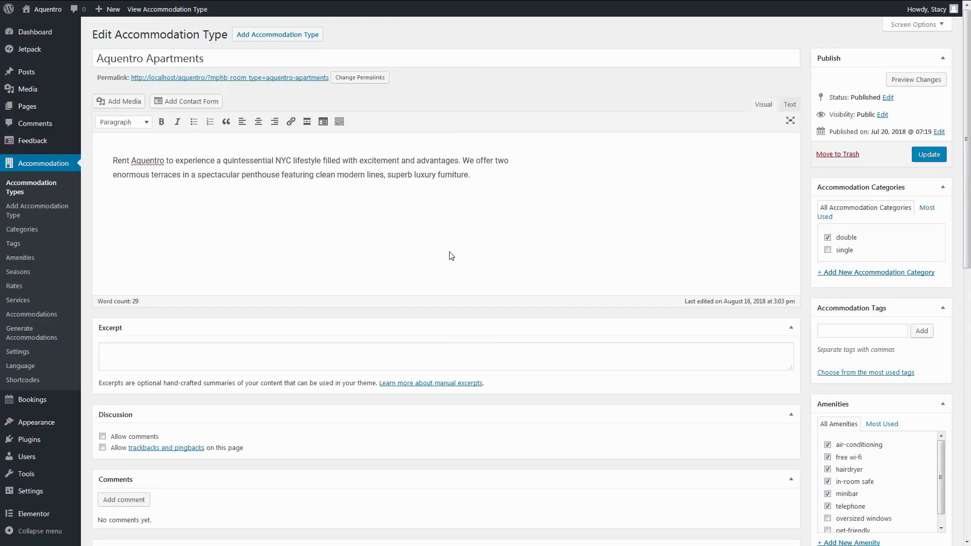
mouse_move(18, 272)
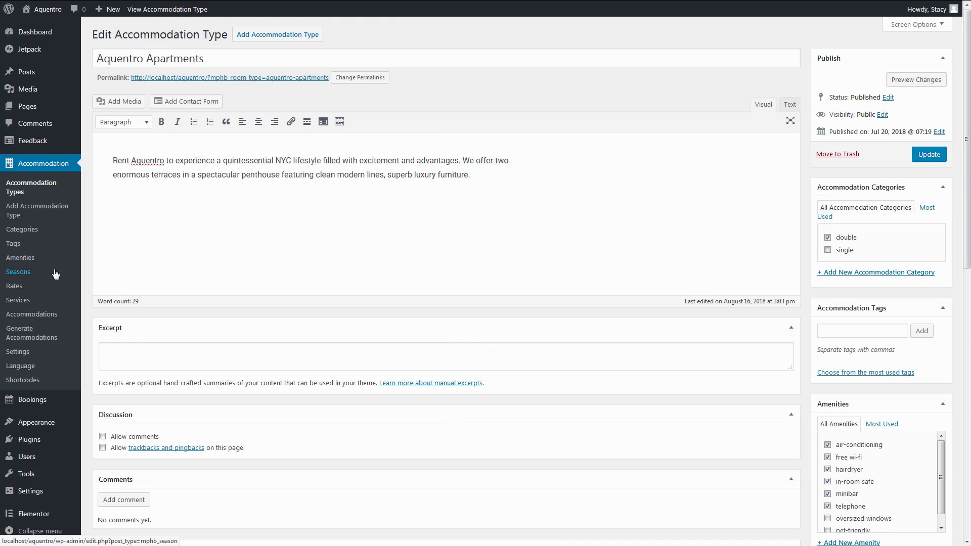
left_click(18, 272)
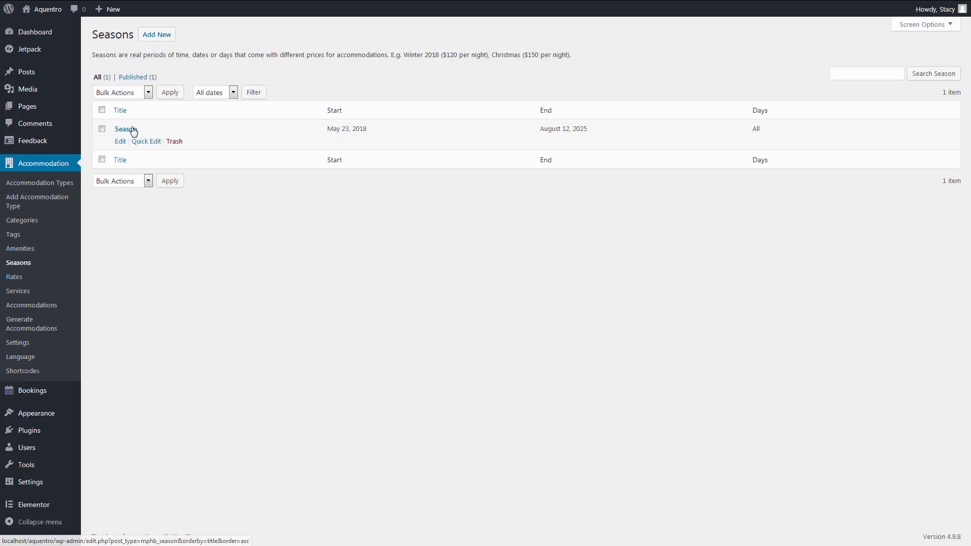
left_click(124, 130)
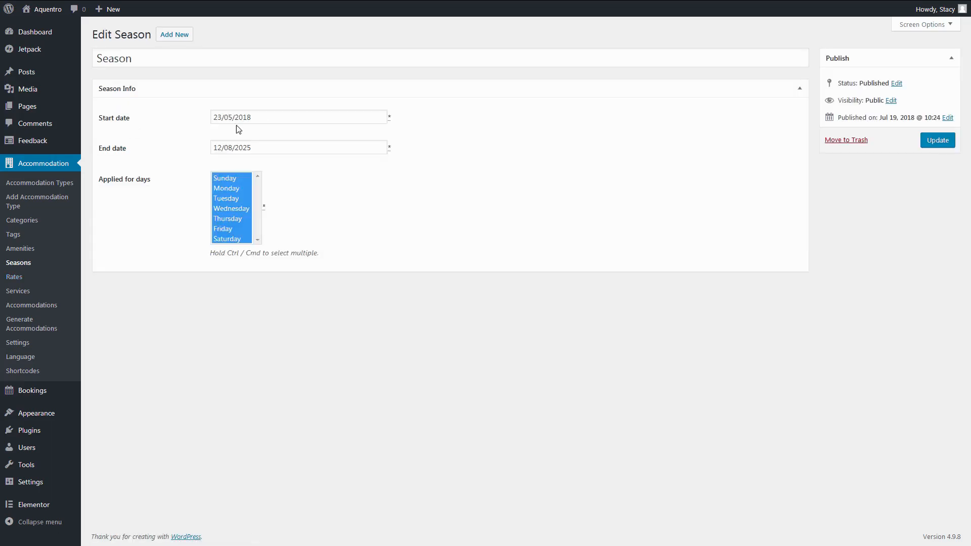
left_click(298, 117)
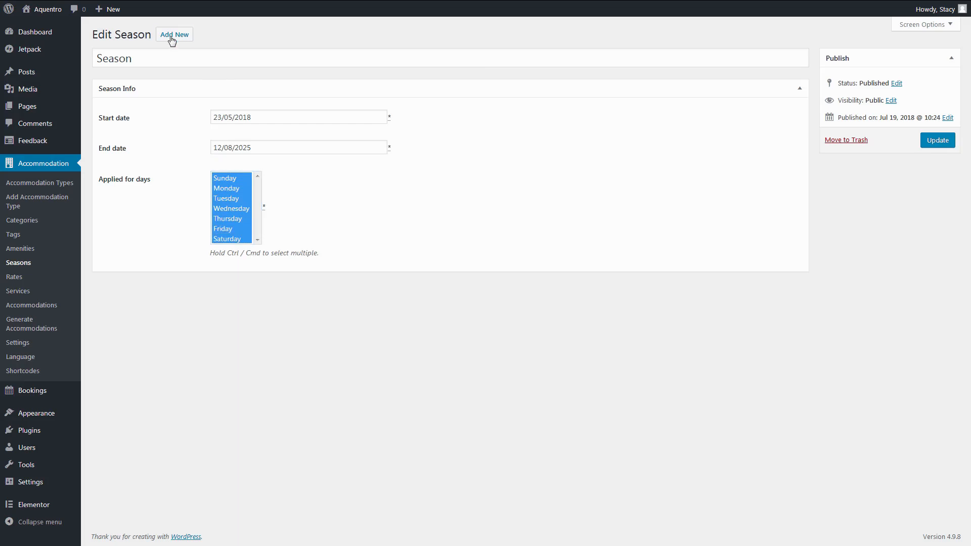
left_click(174, 34)
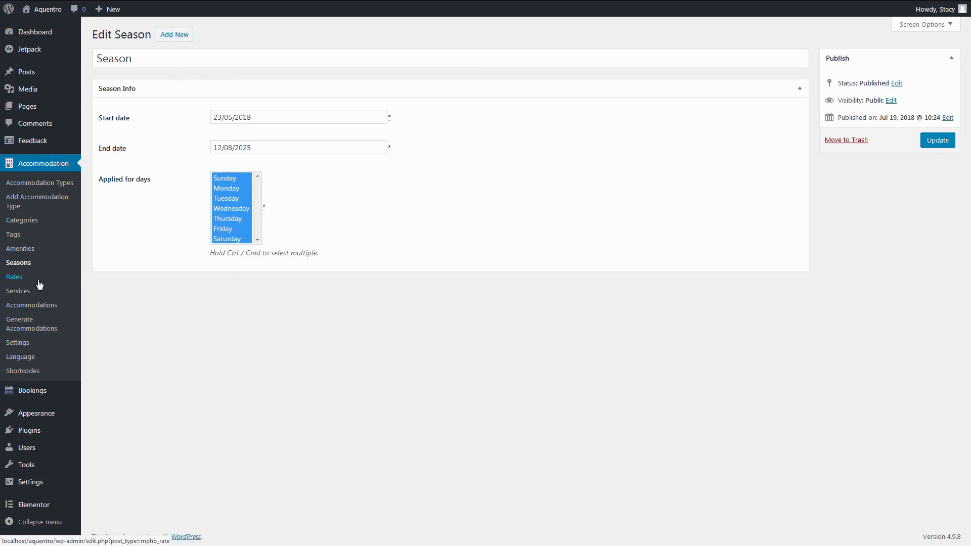
Step: Open the Aquentro Apartments rate and enter season prices 345, 300, 300 and 250
left_click(15, 277)
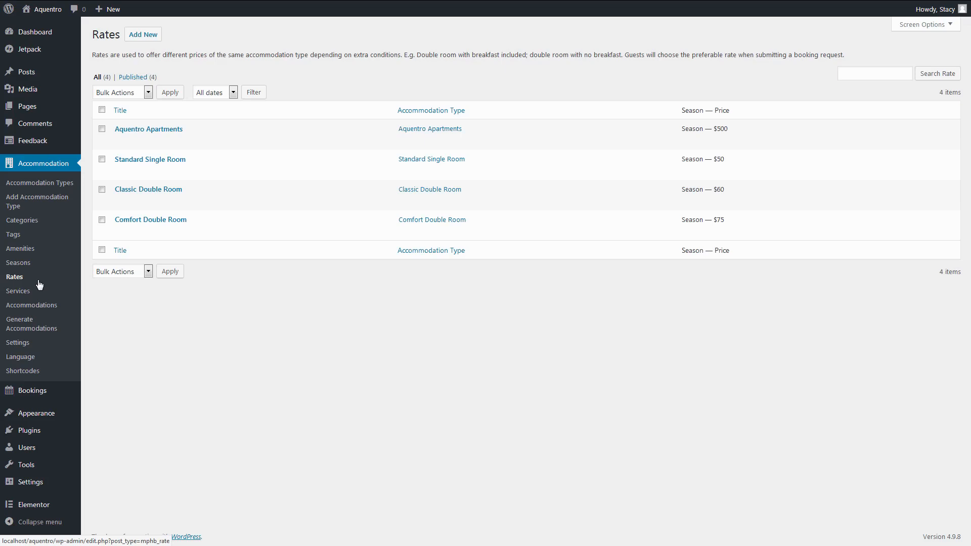
left_click(149, 129)
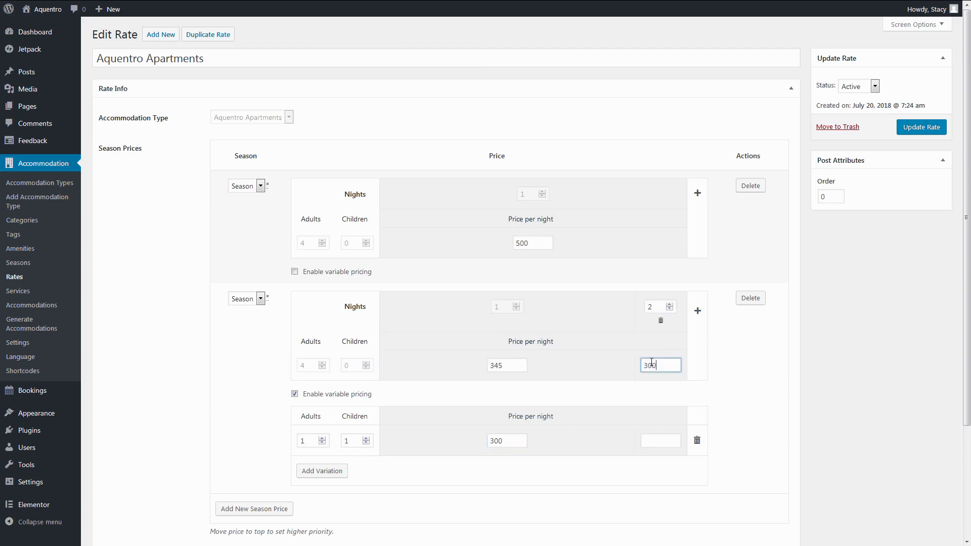
type("250")
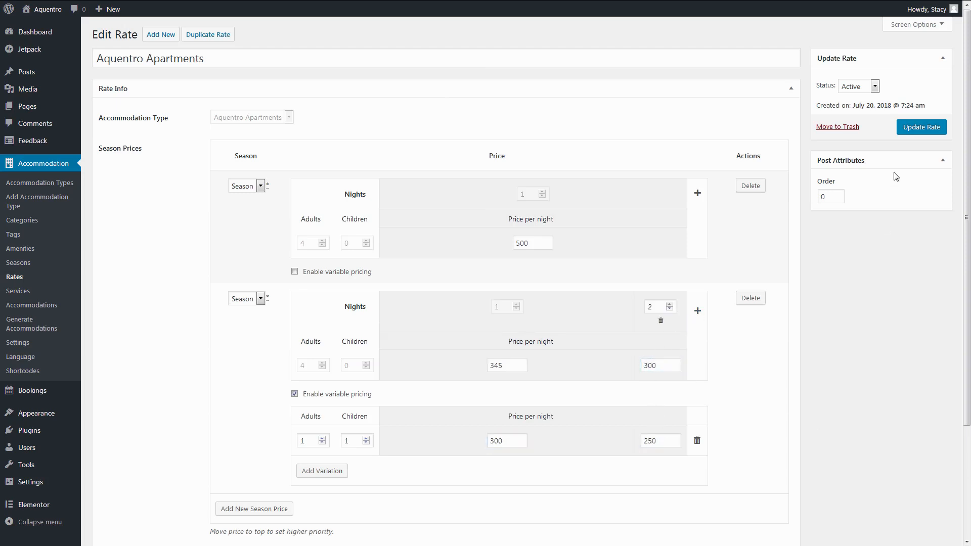
mouse_move(17, 342)
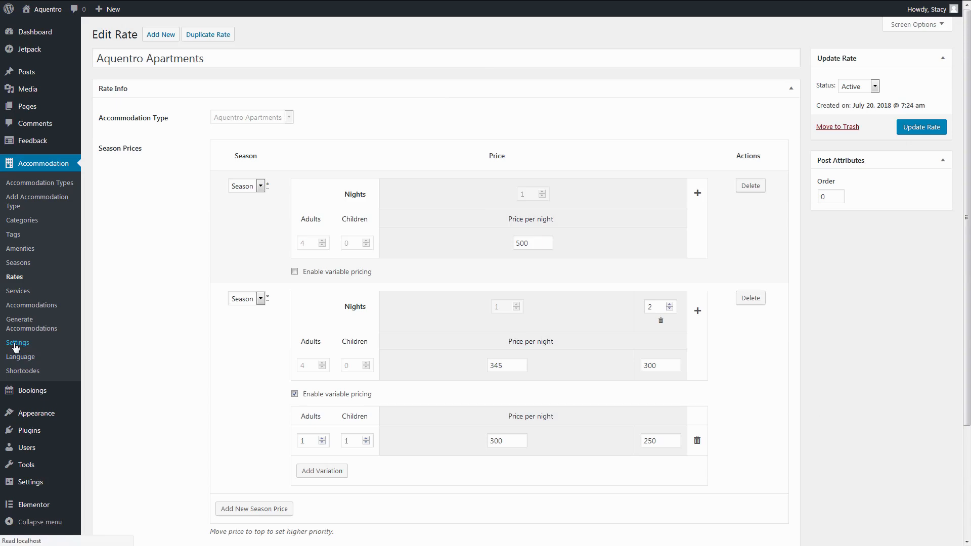
Step: Scroll the General settings: bed types, checkout text, confirmation, cancellation and search options
left_click(17, 342)
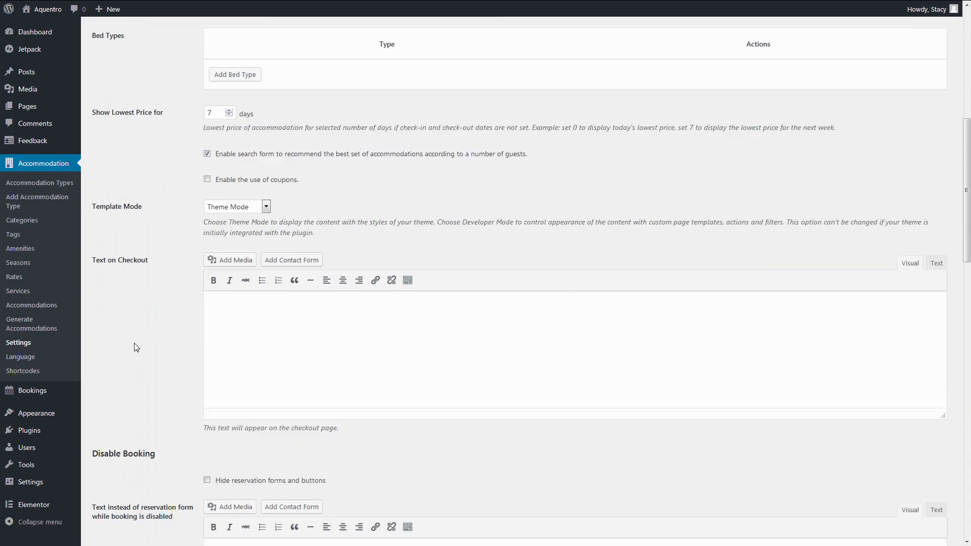
scroll("down", 3)
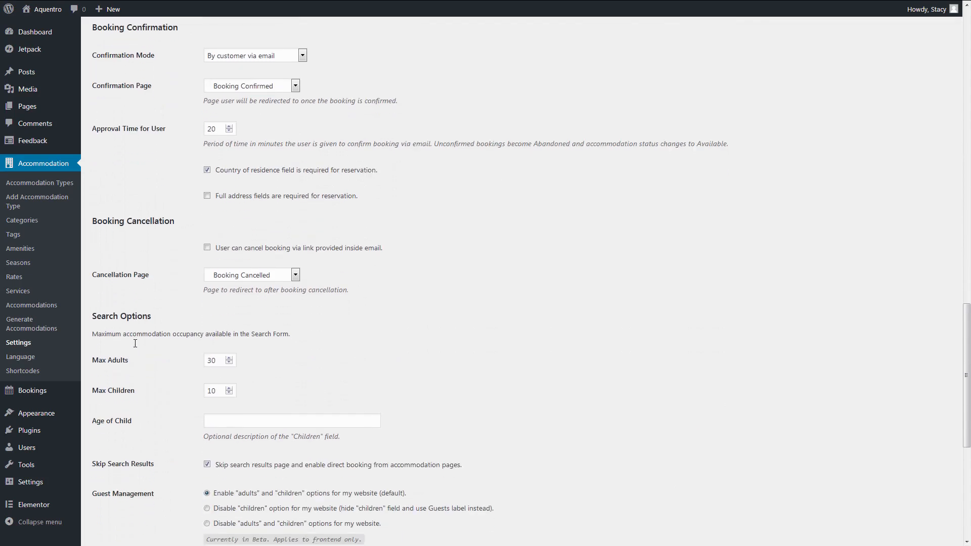
scroll("down", 3)
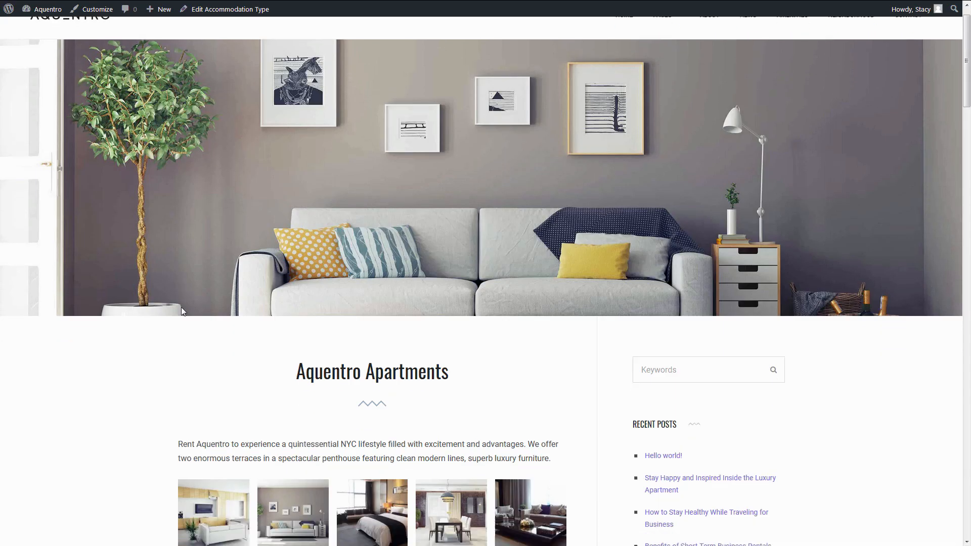
Step: Check availability for 22–23 August 2018, confirm the reservation, and scroll the confirmation form
scroll("down", 3)
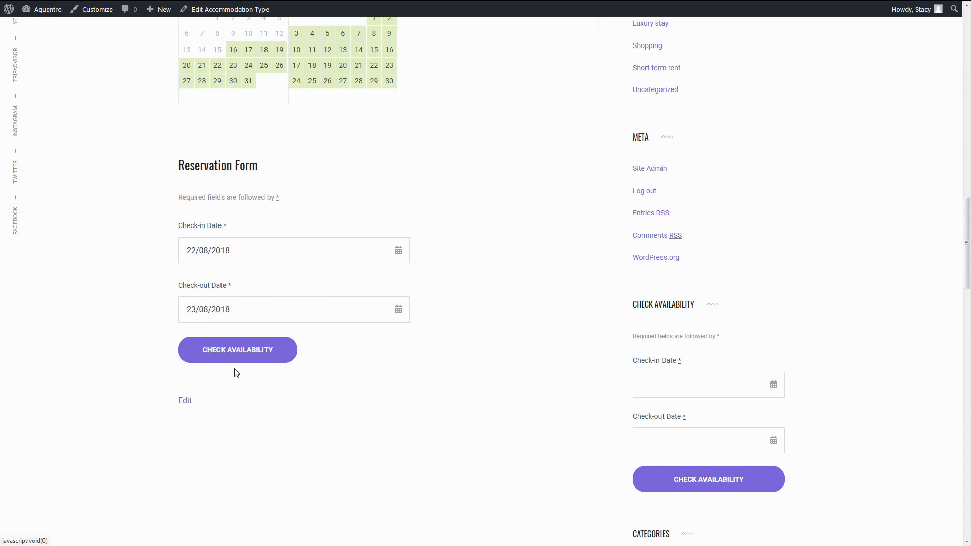
left_click(237, 350)
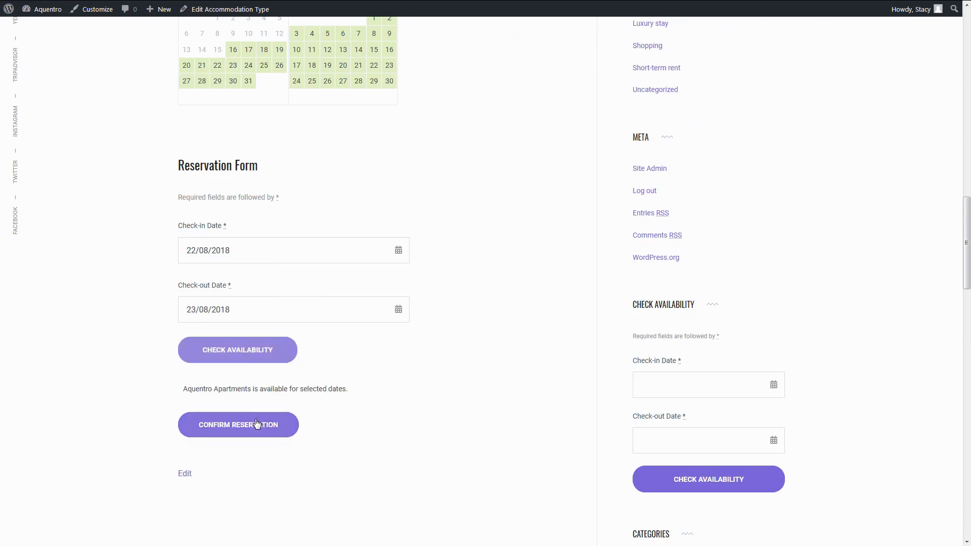
left_click(237, 425)
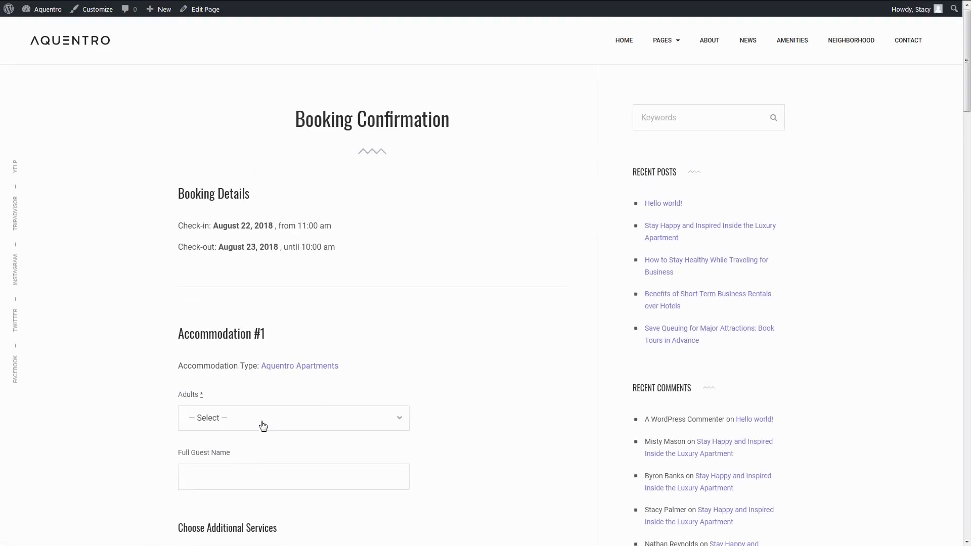
scroll("down", 3)
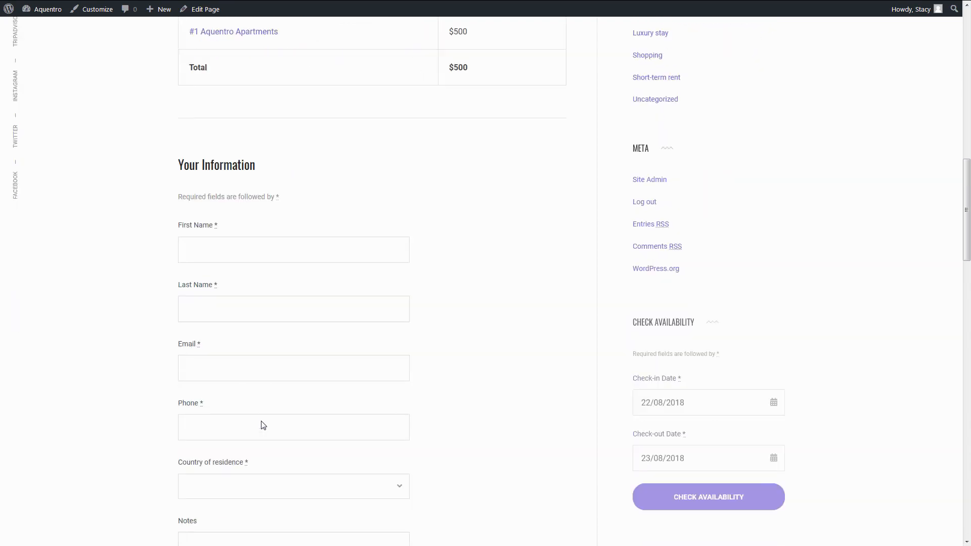
left_click(204, 8)
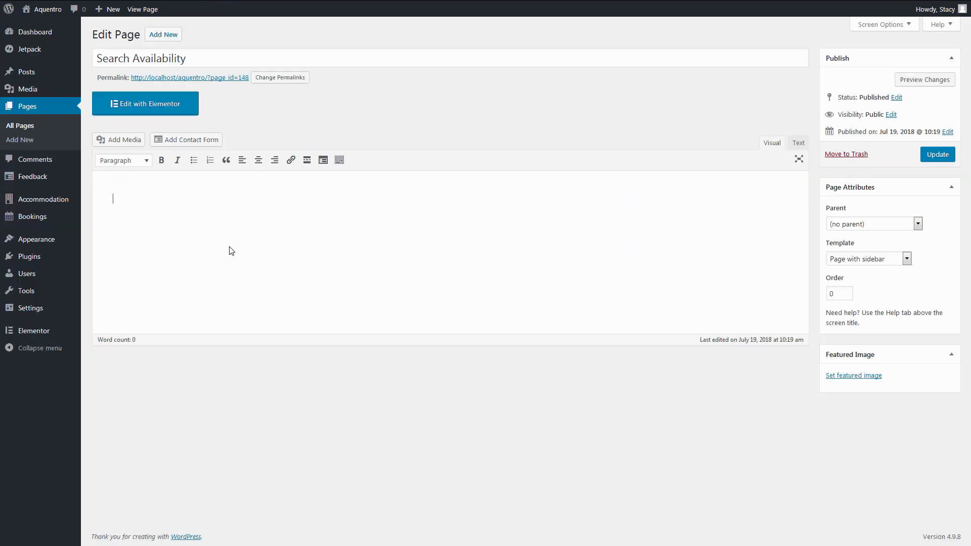
Step: Enter [mphb_availability id="195"], verify ID 195 is Aquentro Apartments, and visit the homepage
type("[mphb_availability id]")
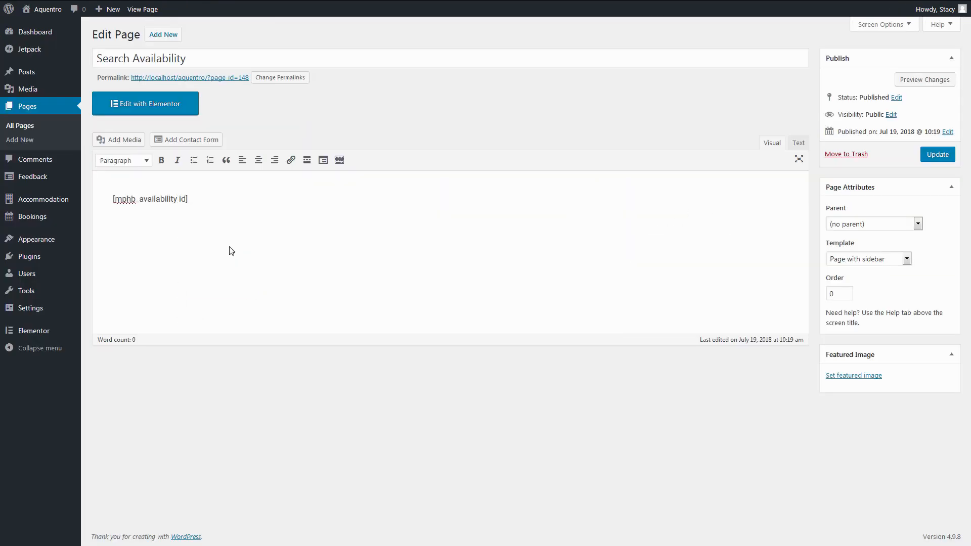
type("=\"195\"")
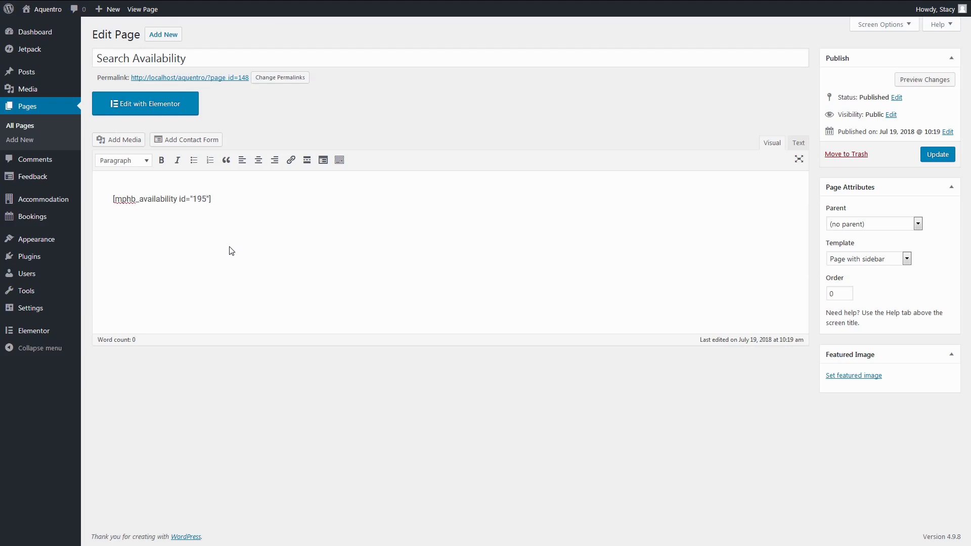
mouse_move(41, 199)
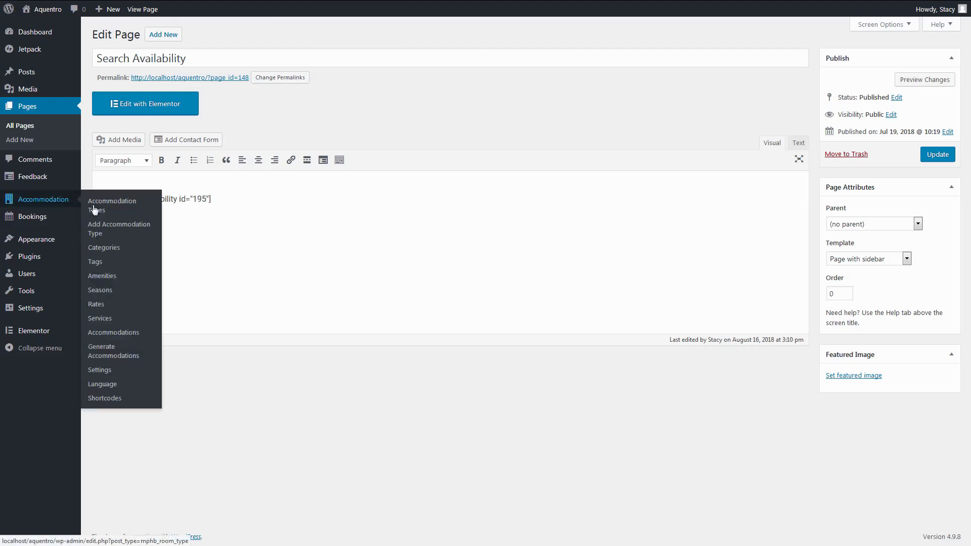
left_click(111, 205)
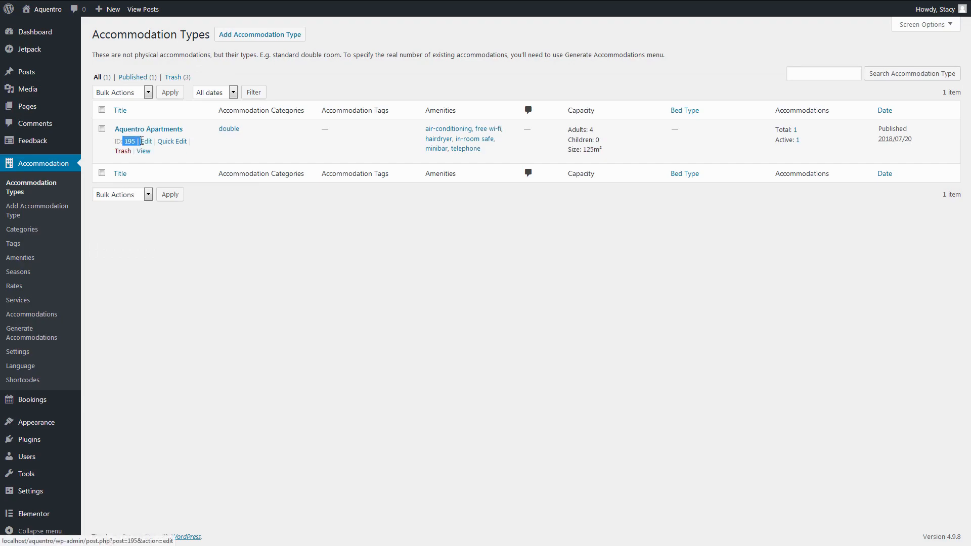
left_click(143, 151)
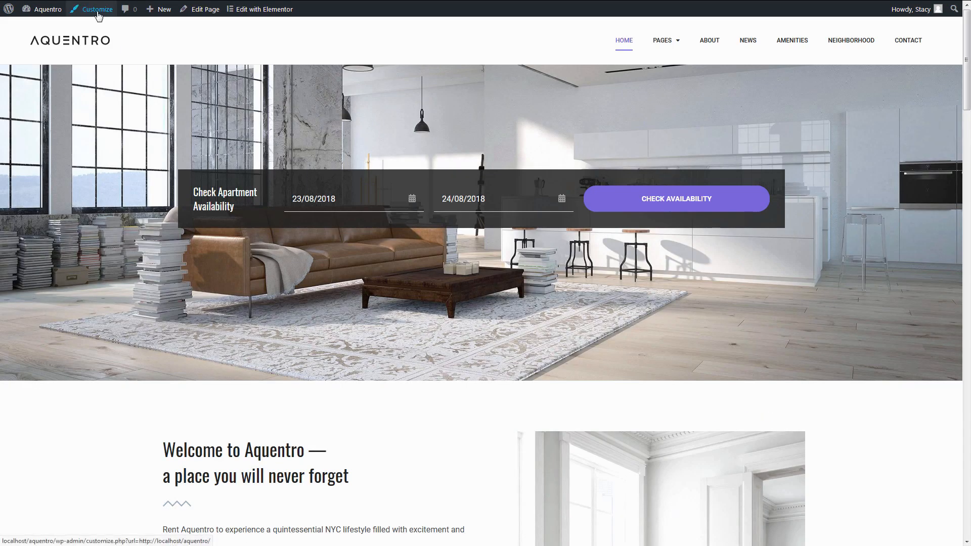
Step: Check the Front Page Top availability shortcode (ID 195), search 18–19 September 2018, then return to Dashboard
left_click(97, 8)
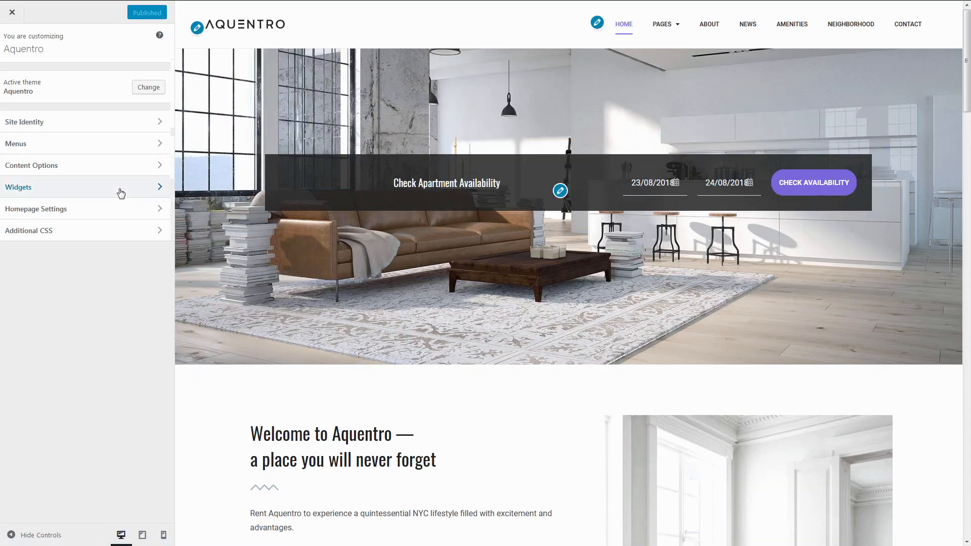
left_click(18, 187)
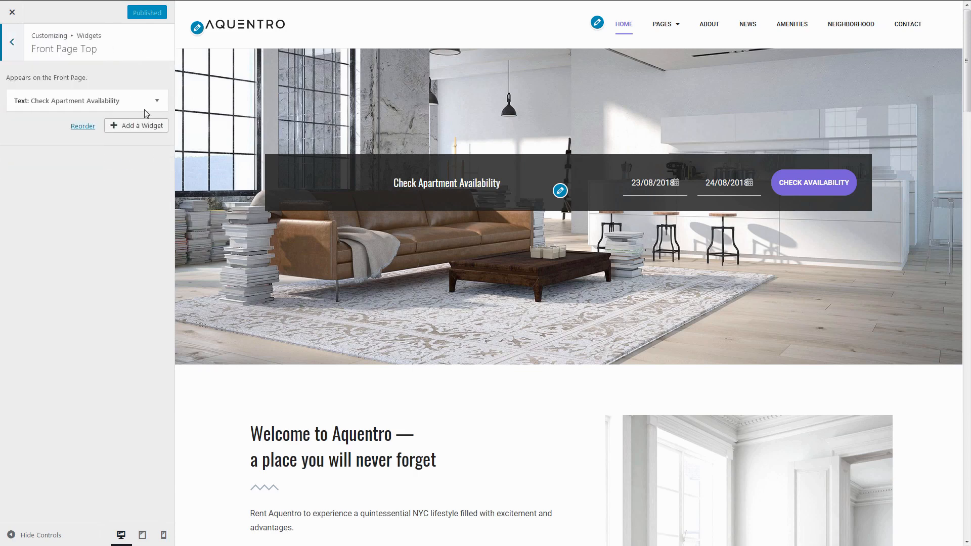
left_click(87, 100)
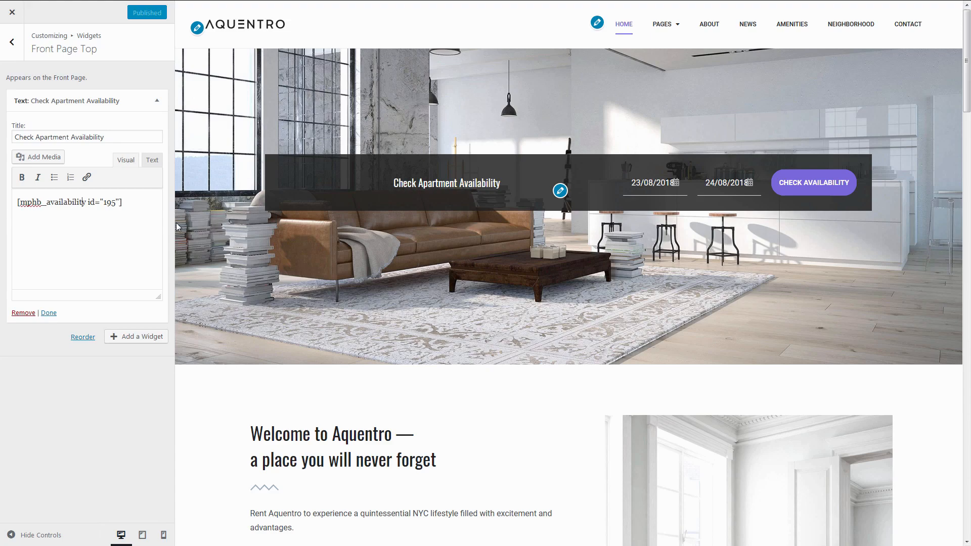
mouse_move(609, 281)
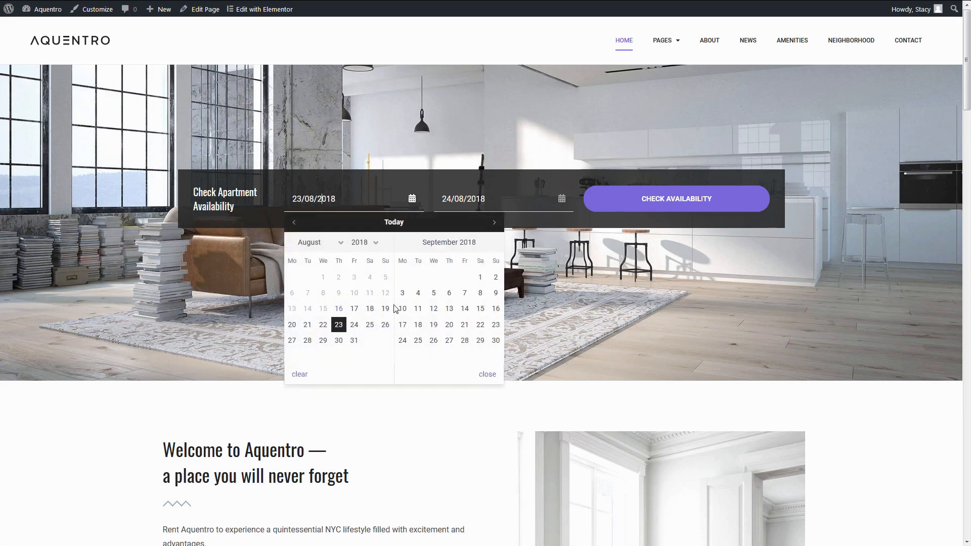
left_click(677, 199)
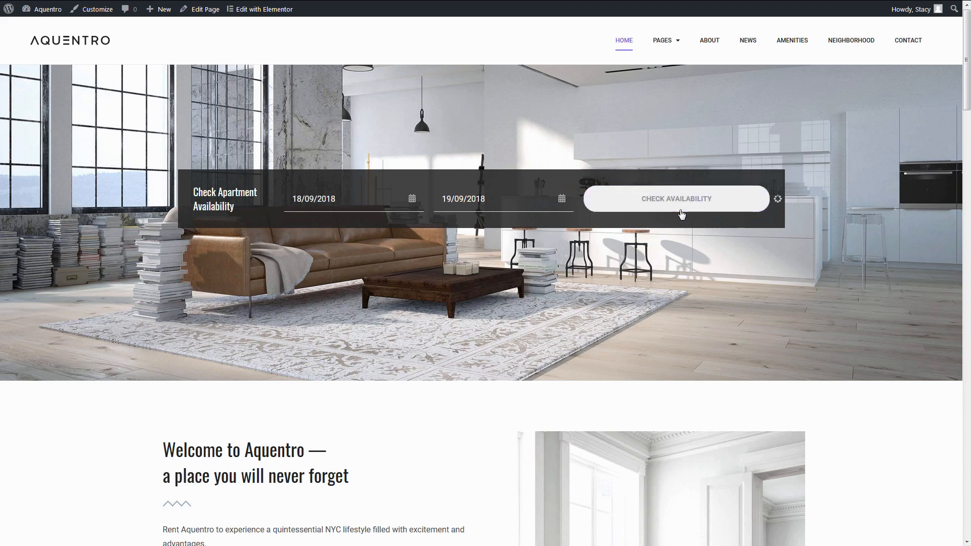
left_click(676, 198)
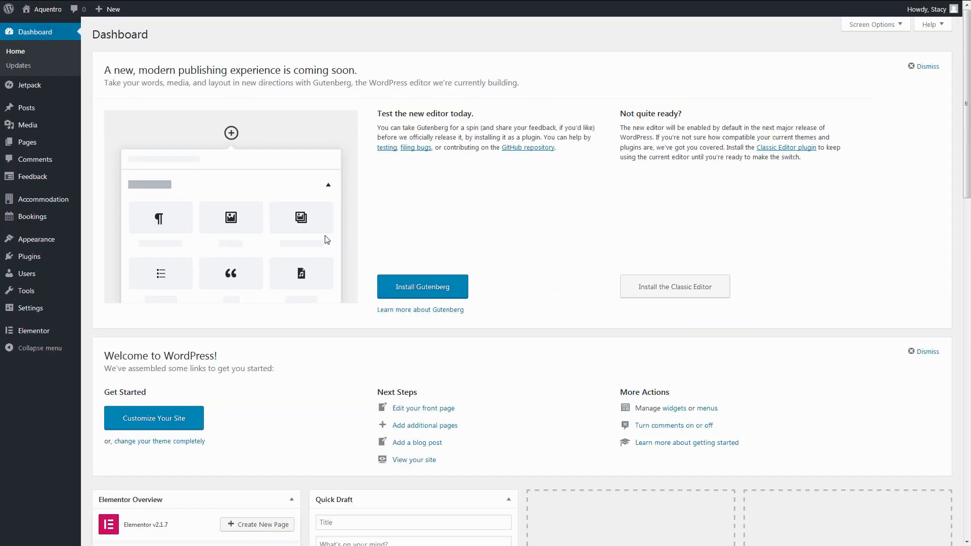
mouse_move(33, 216)
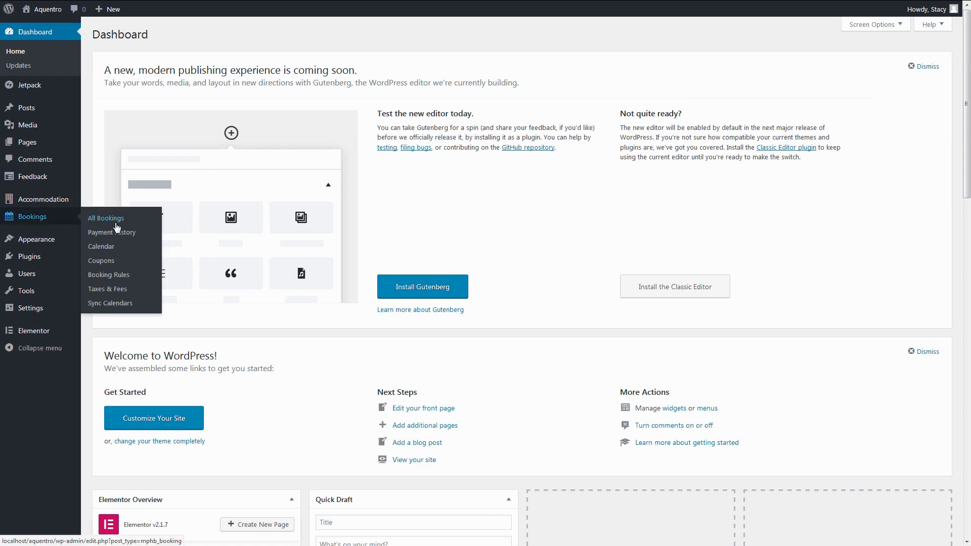
mouse_move(108, 274)
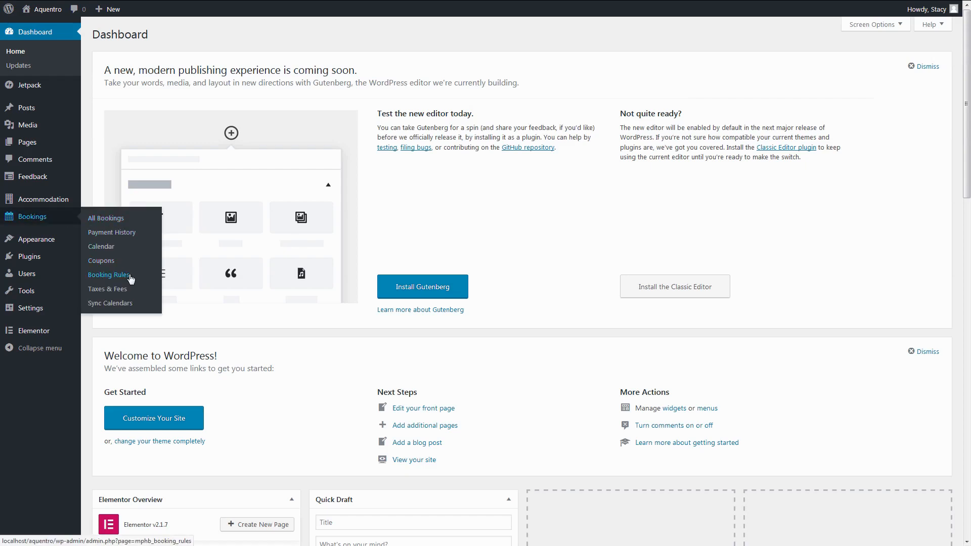
Step: Add a Saturday-only check-in booking rule and try a 25 Aug–1 Sep stay on the homepage
left_click(109, 275)
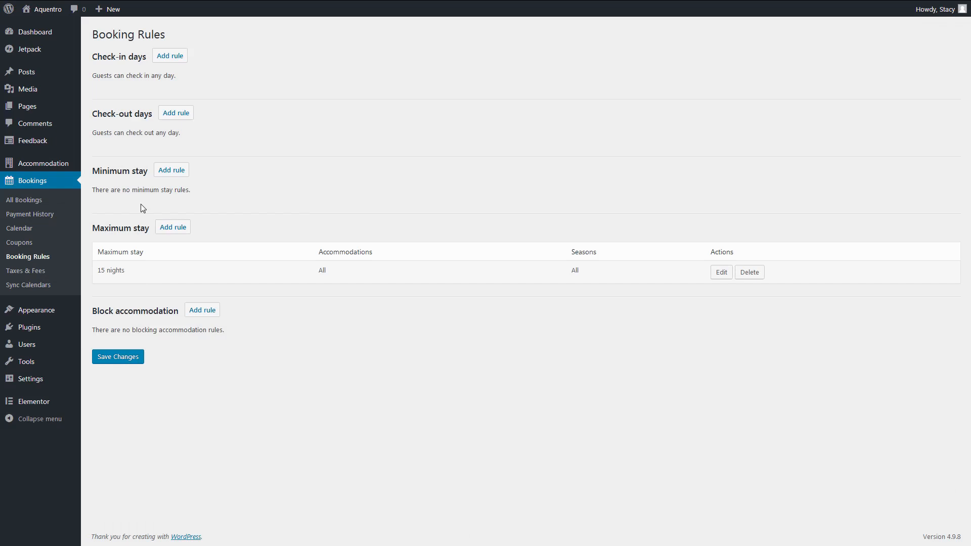
left_click(176, 138)
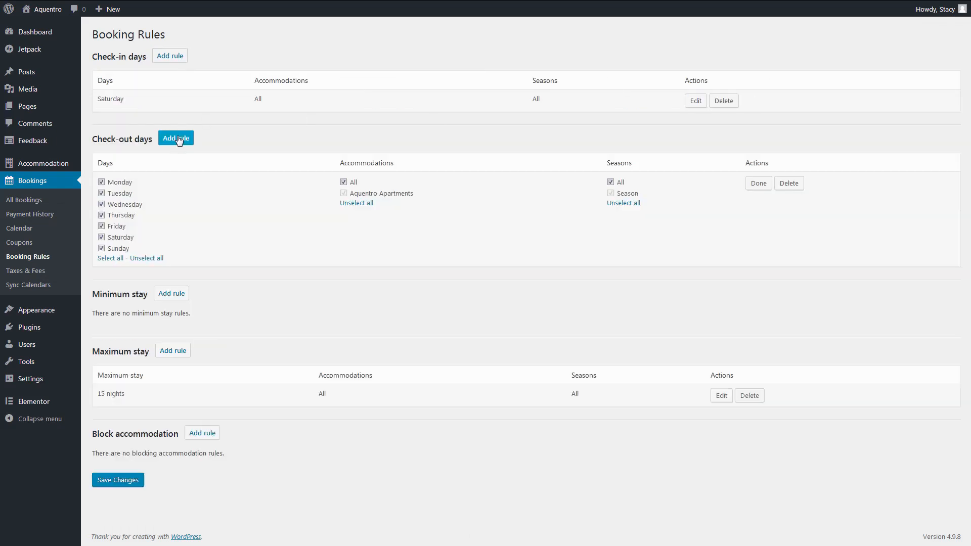
left_click(757, 183)
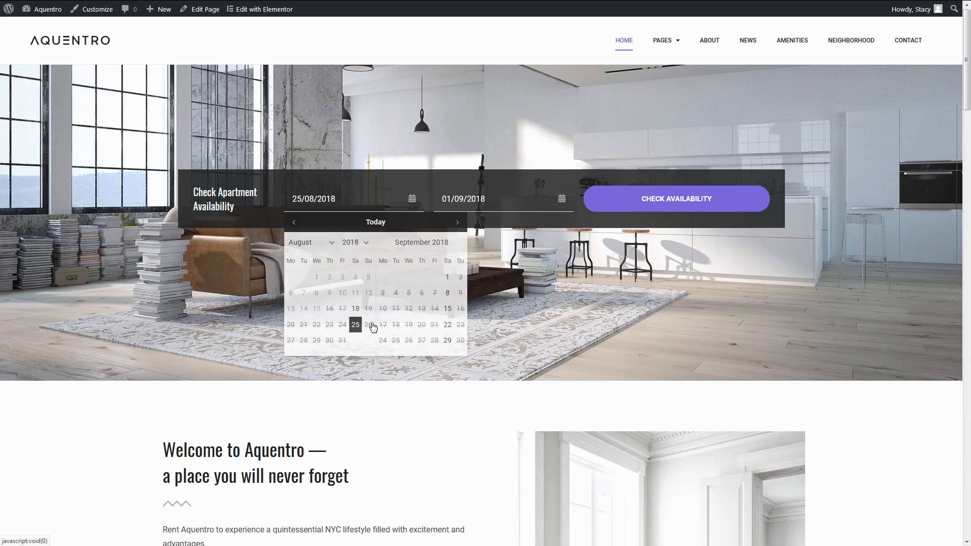
left_click(676, 199)
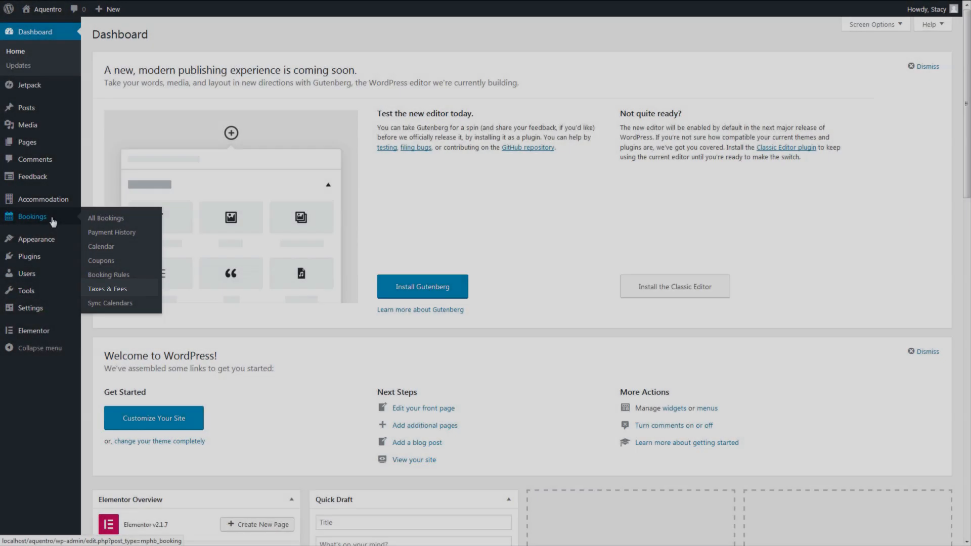
mouse_move(106, 218)
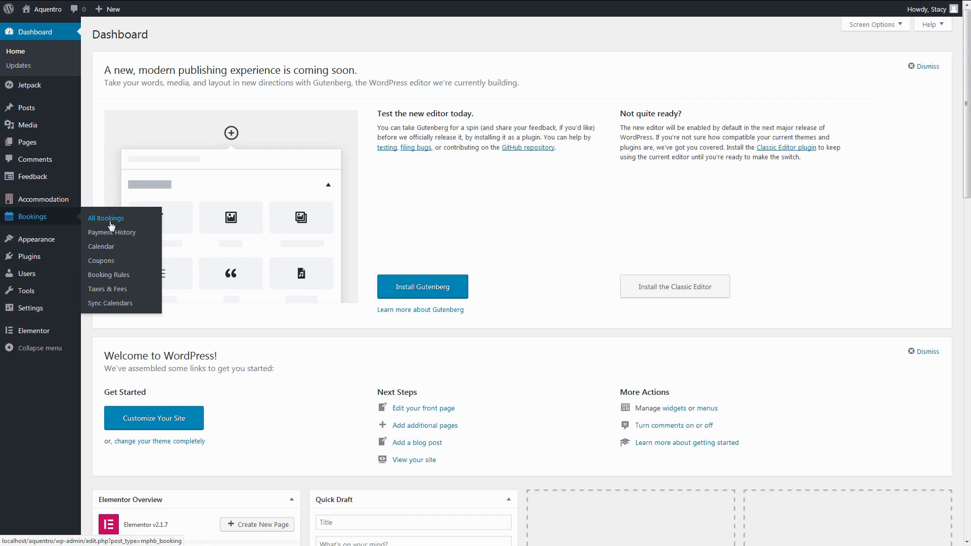
Step: Review pending booking #259 (Aug 25–Sep 1, 7 nights, $6,300) and view next month's calendar
left_click(106, 218)
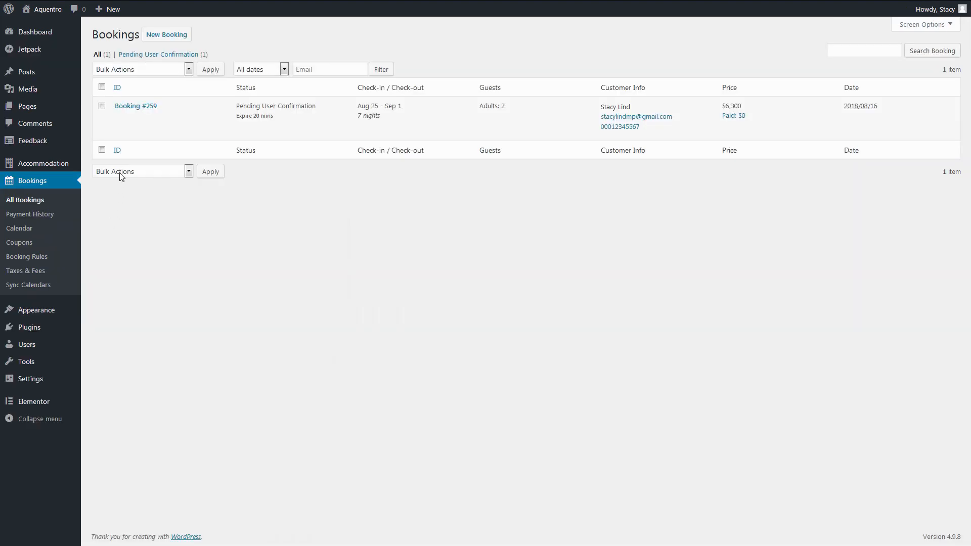
mouse_move(166, 34)
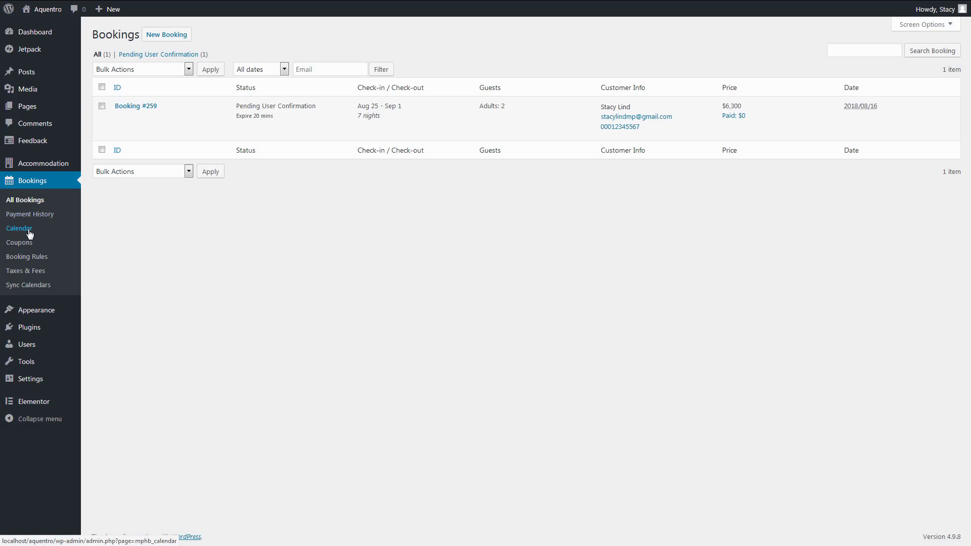
left_click(19, 228)
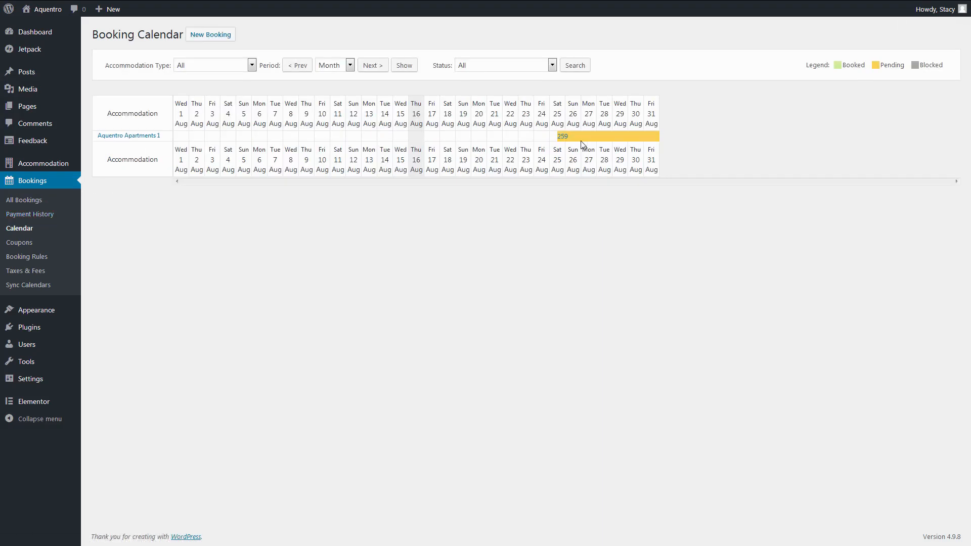
left_click(372, 66)
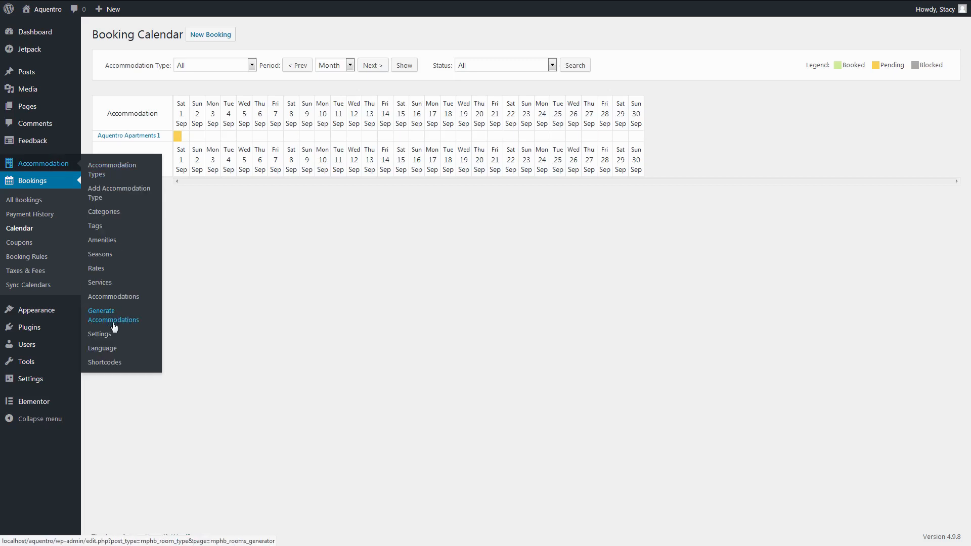
Step: Save the Hotel Booking General settings and move to the Payment Gateways tab
left_click(99, 334)
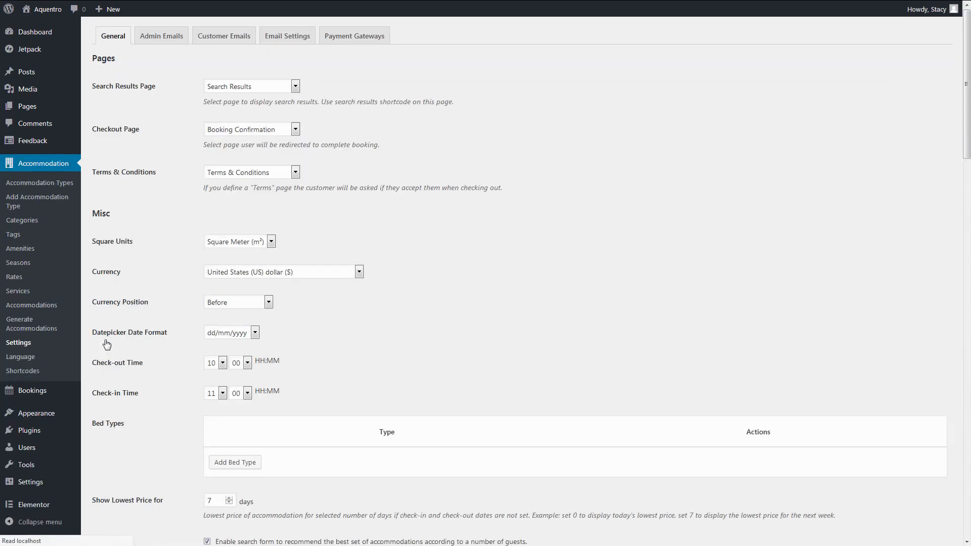
scroll("down", 3)
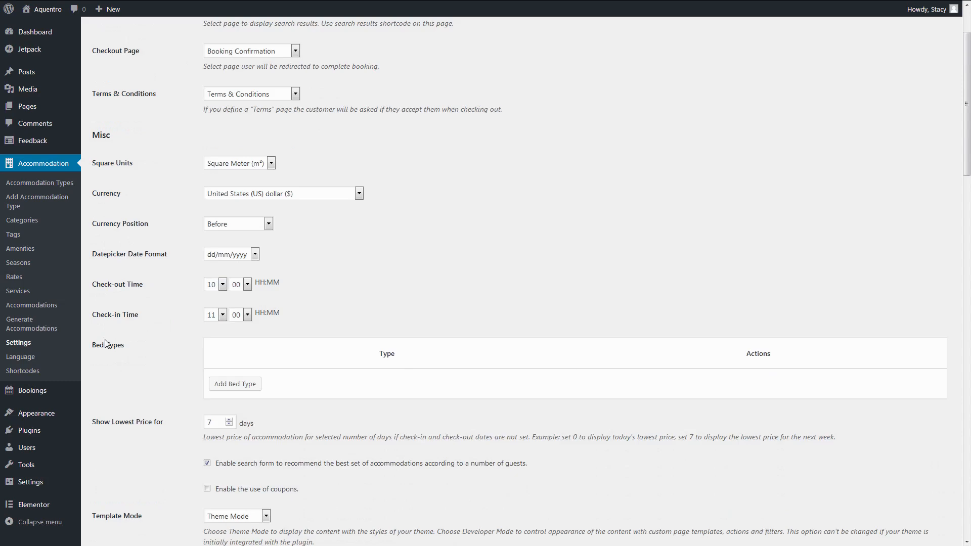
scroll("down", 3)
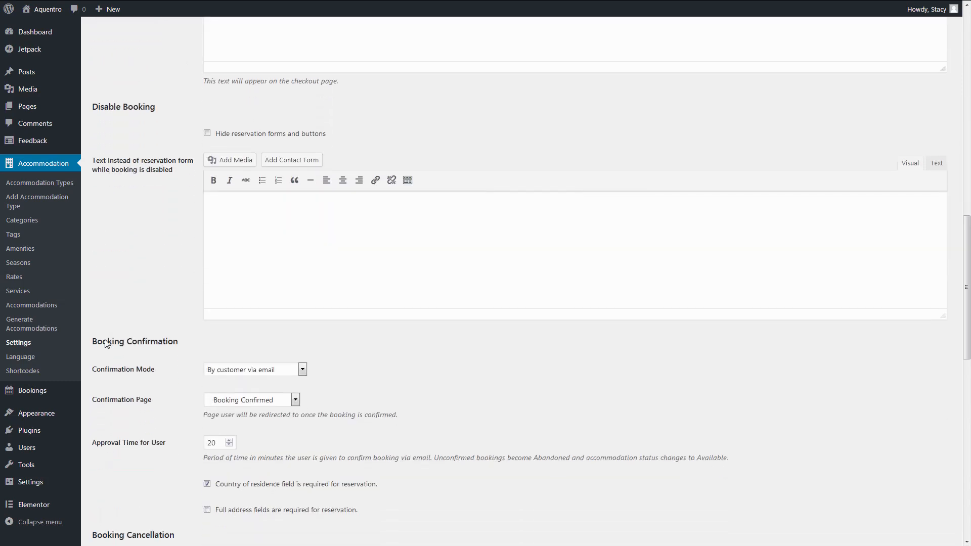
left_click(254, 369)
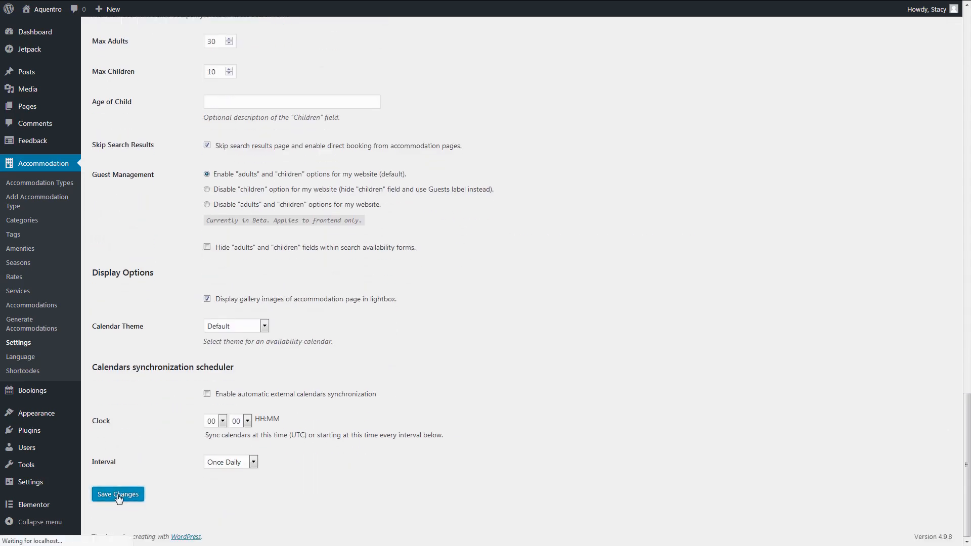
left_click(118, 494)
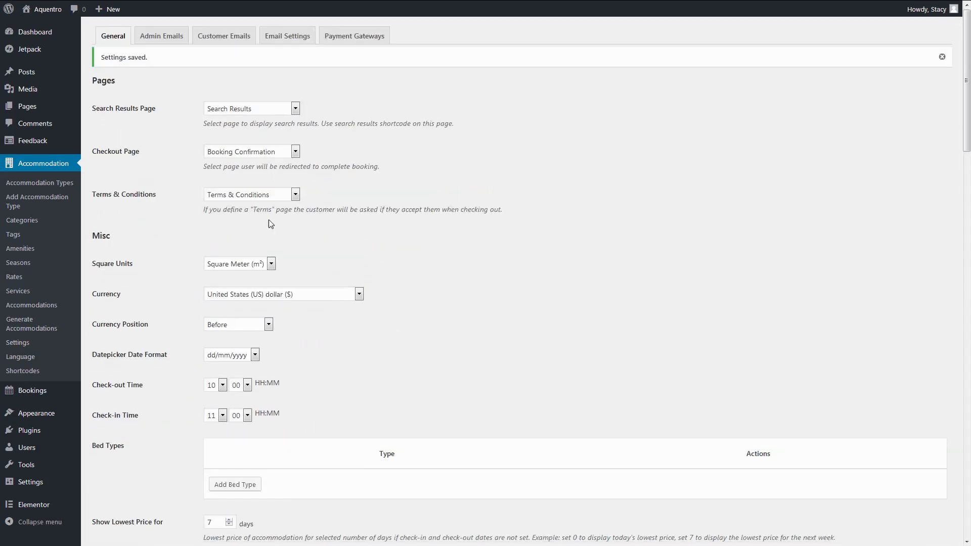
left_click(354, 35)
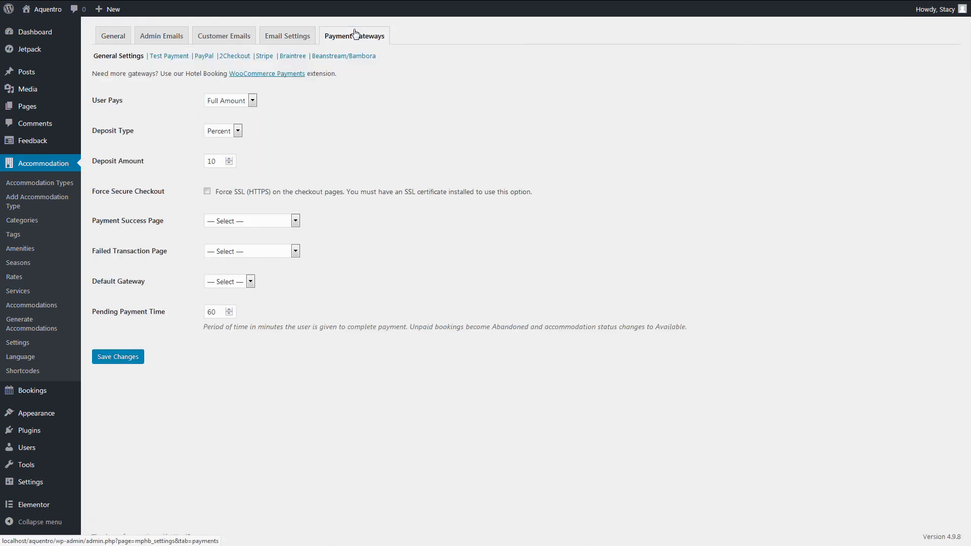
mouse_move(121, 60)
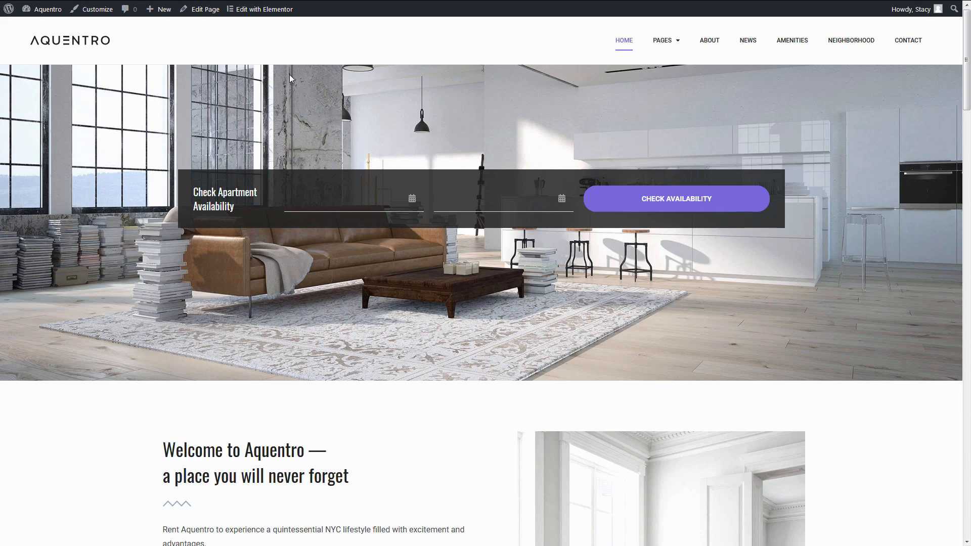
Step: Scroll the homepage to Amenities & Services and launch Edit with Elementor
scroll("down", 3)
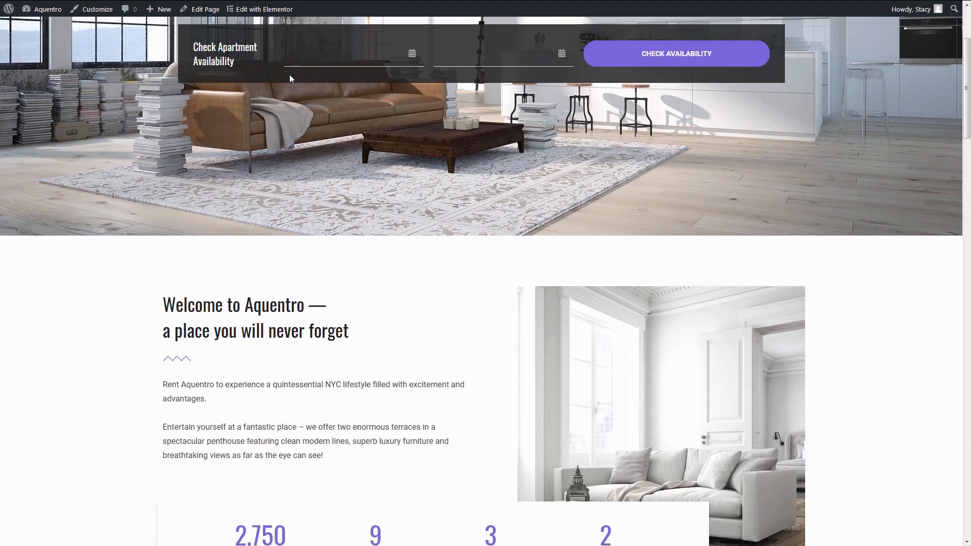
scroll("down", 3)
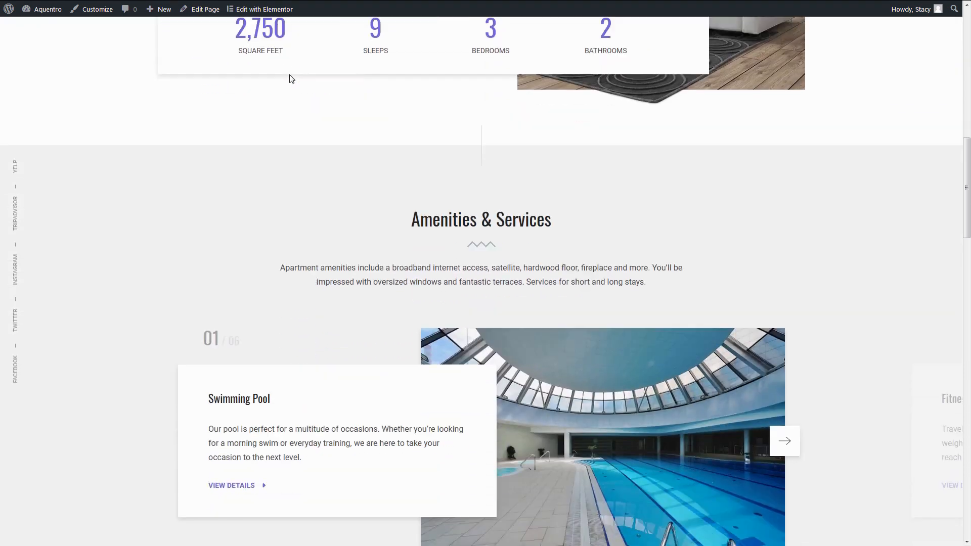
scroll("down", 3)
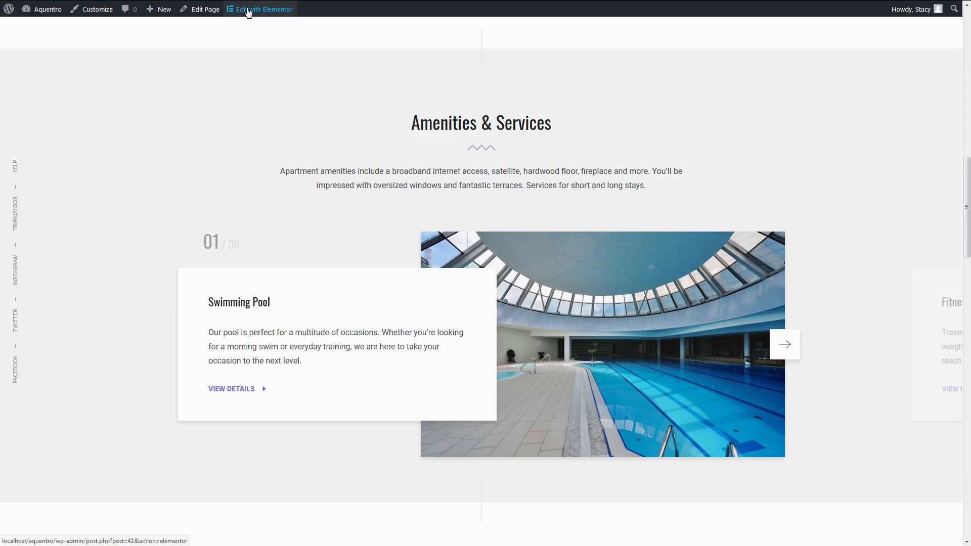
left_click(266, 9)
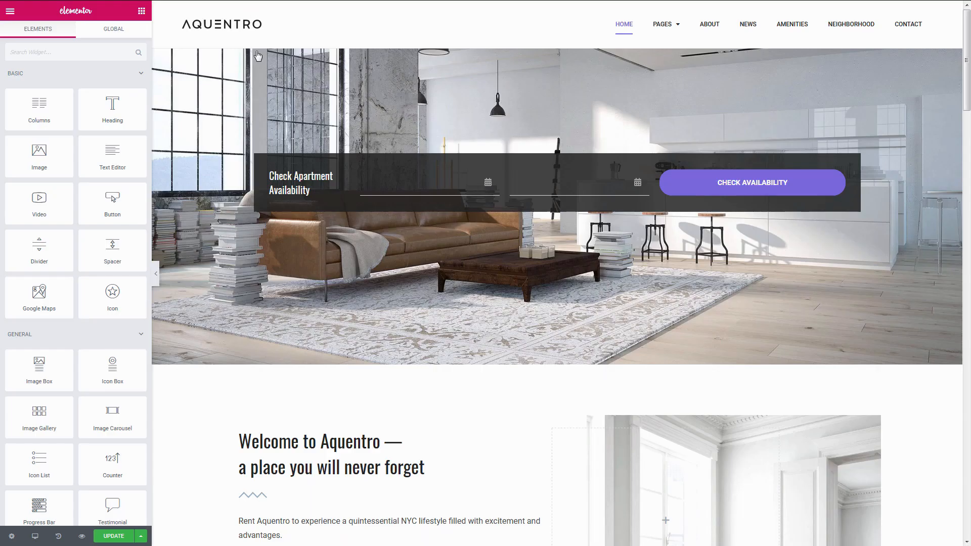
Step: Select the Amenities & Services carousel listing six slides, Swimming Pool to Spa Treatments
scroll("down", 3)
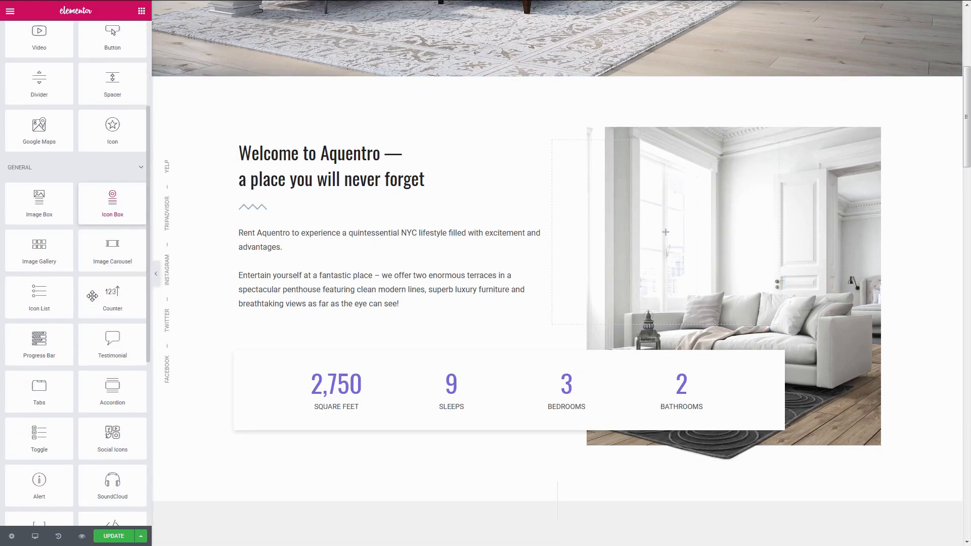
scroll("down", 3)
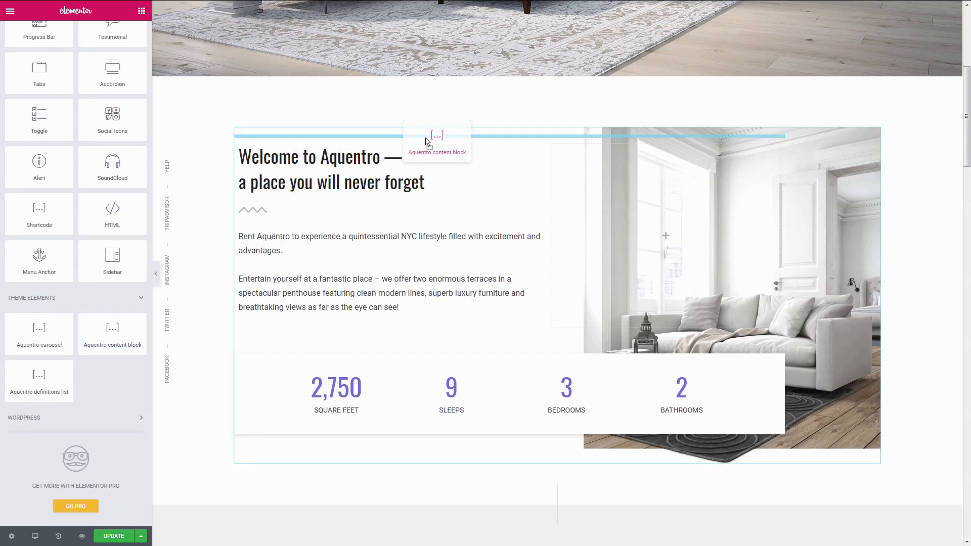
left_click(436, 141)
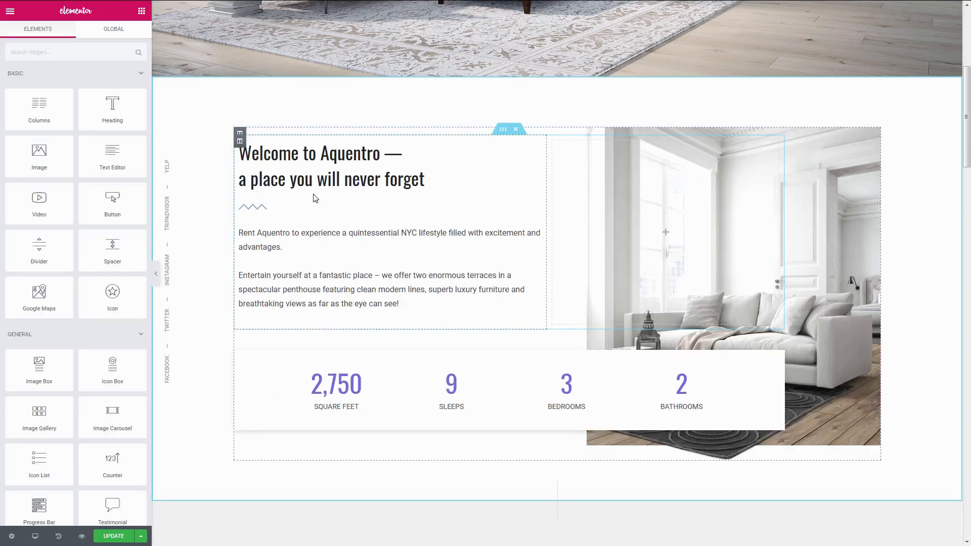
left_click(252, 207)
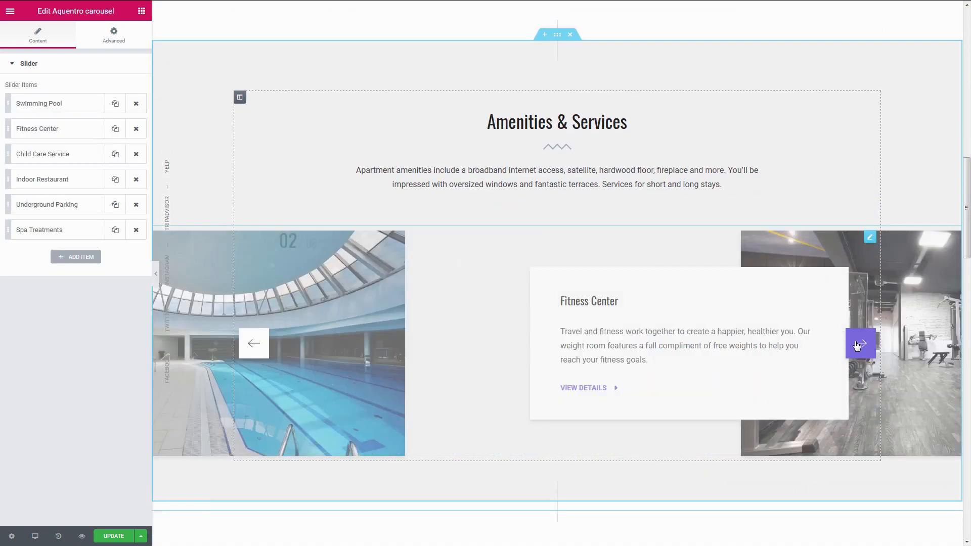
Step: Browse the services carousel, gallery and testimonials shortcode block, reaching the three published testimonials
left_click(860, 345)
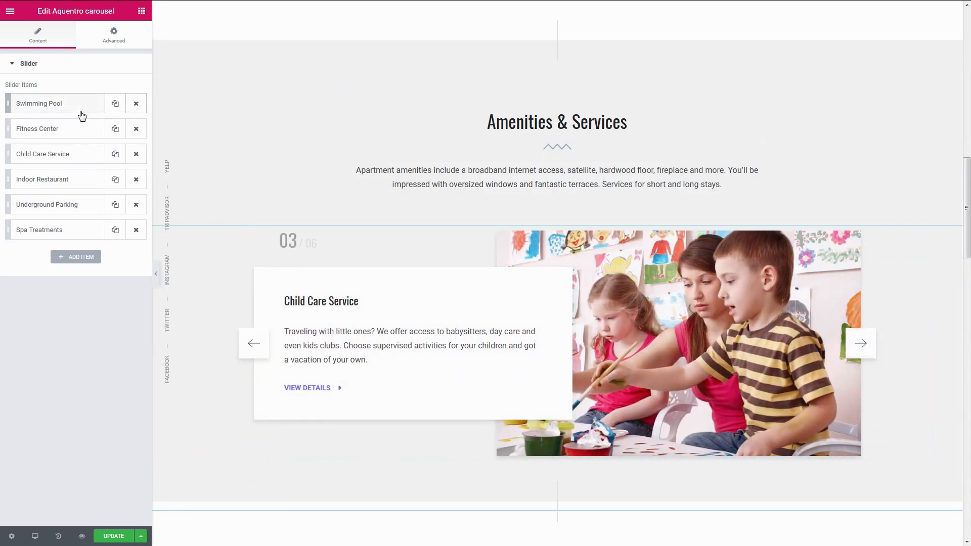
left_click(39, 104)
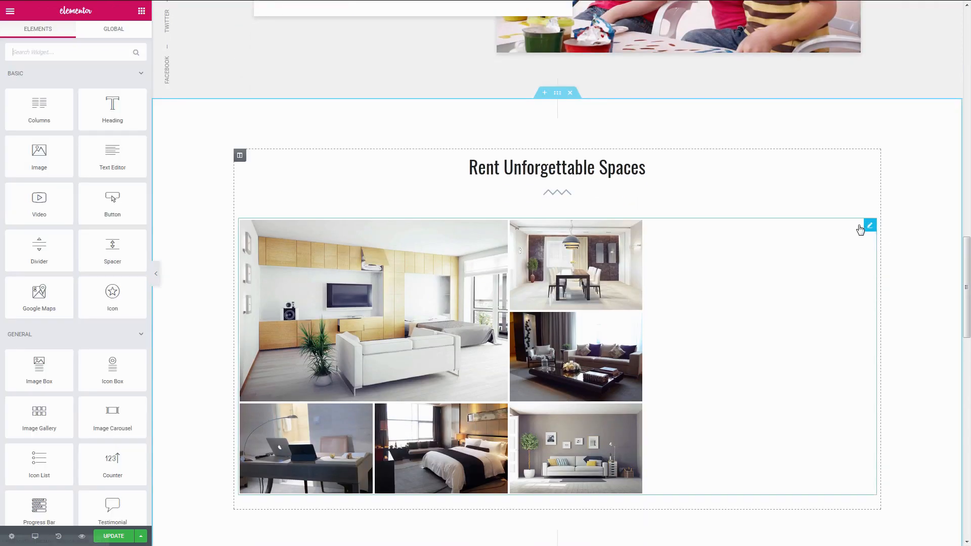
left_click(870, 225)
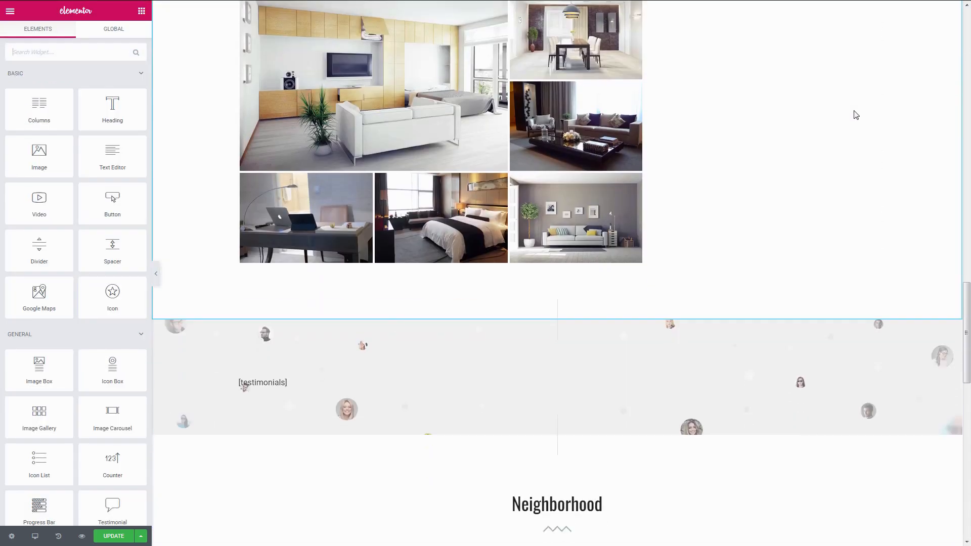
scroll("down", 3)
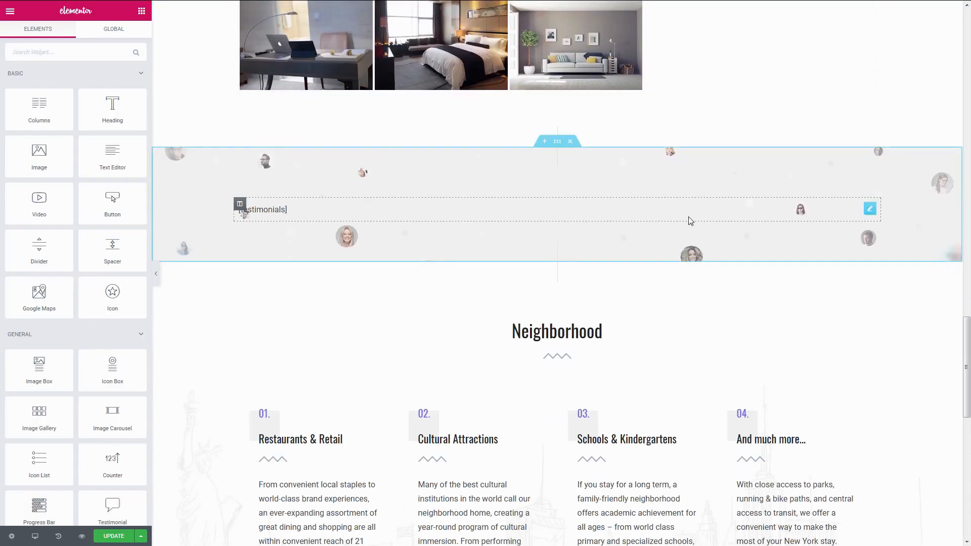
left_click(263, 209)
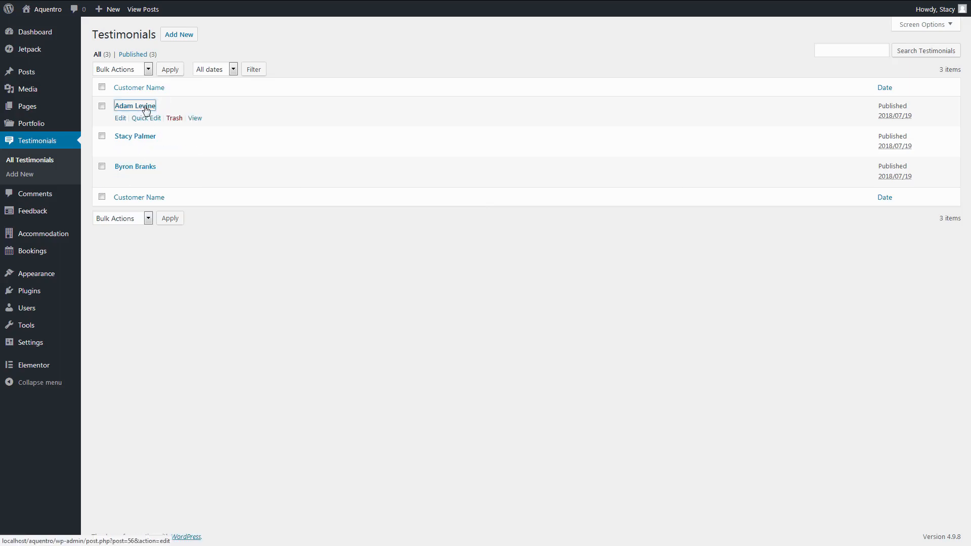
Step: Inspect the Cultural Attractions block, dismiss the right-click tip, and view the Neighborhood page
left_click(120, 118)
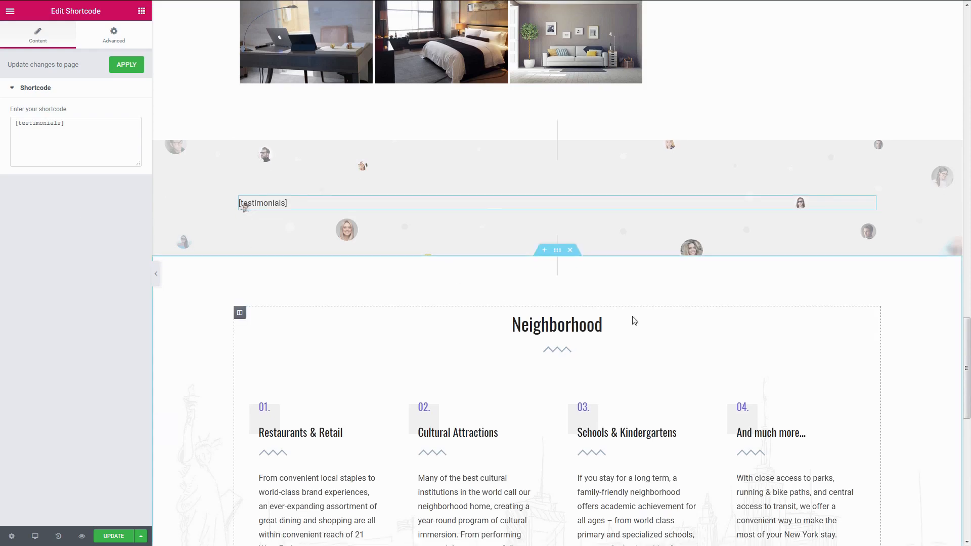
scroll("down", 3)
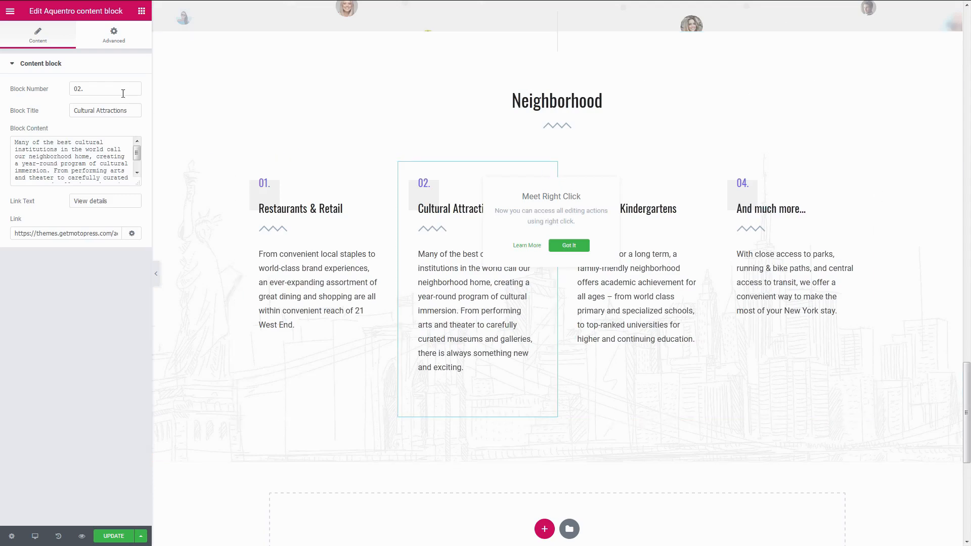
left_click(568, 246)
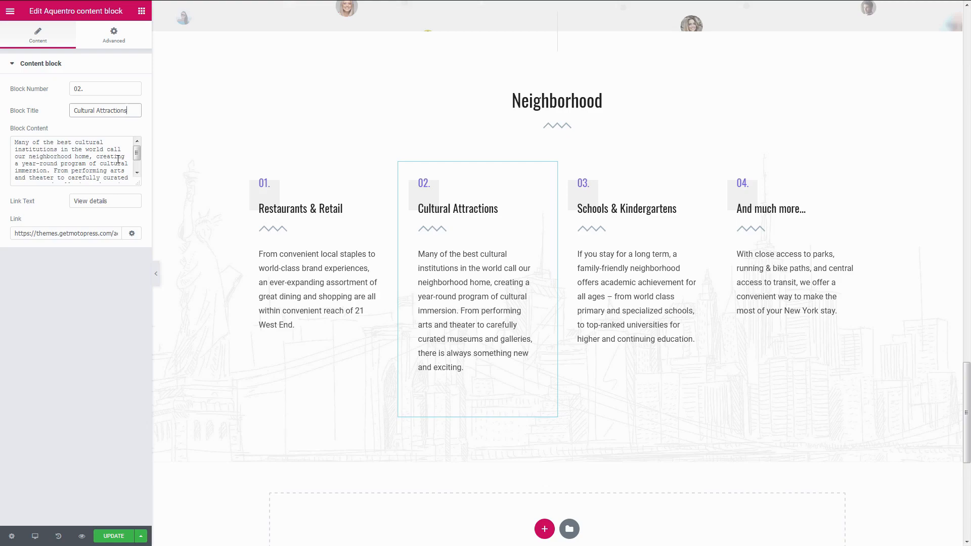
left_click(114, 536)
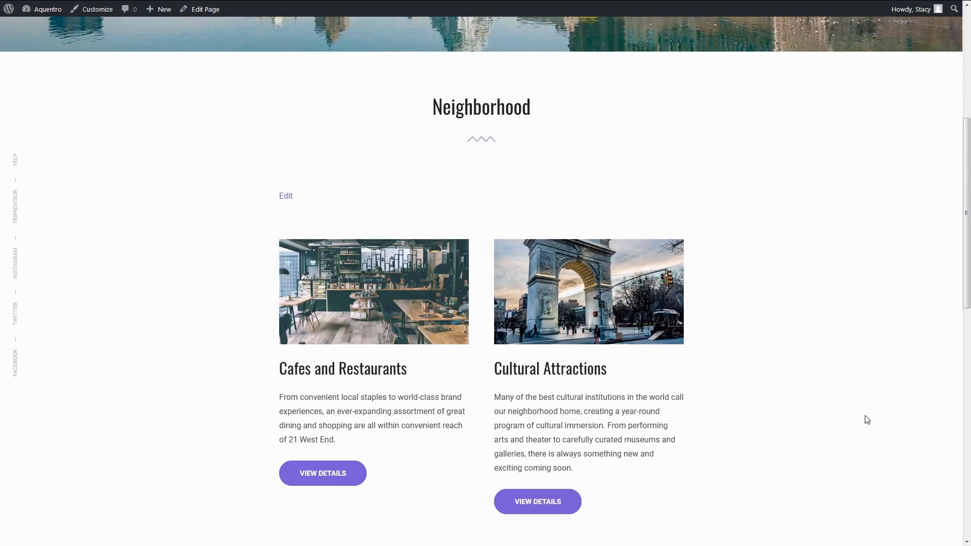
Step: Browse a news post, then navigate to the Multiple Accommodations page
scroll("down", 3)
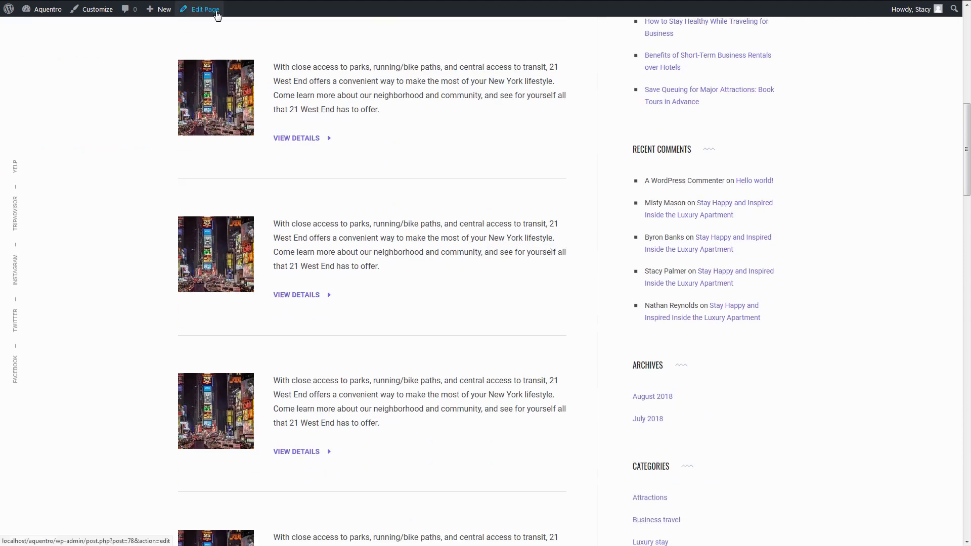
left_click(205, 8)
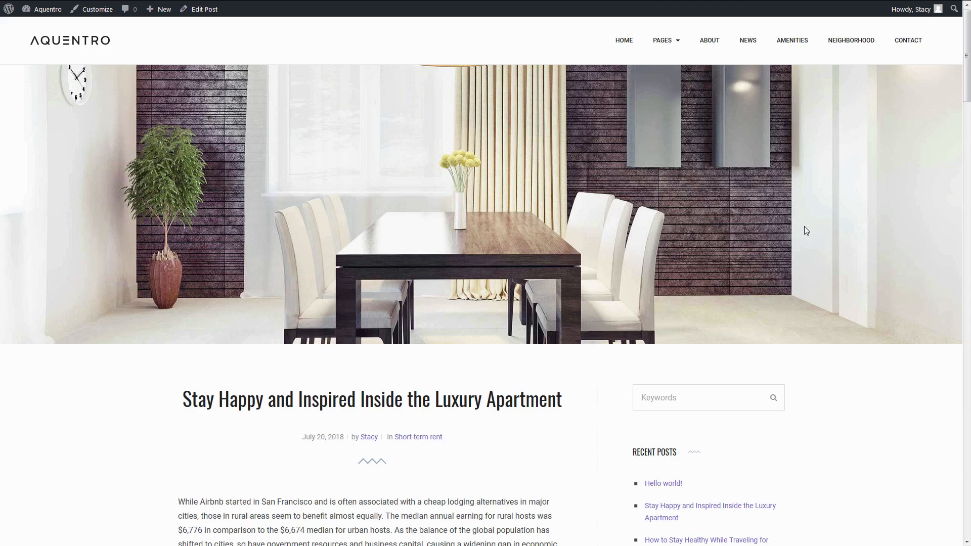
scroll("down", 3)
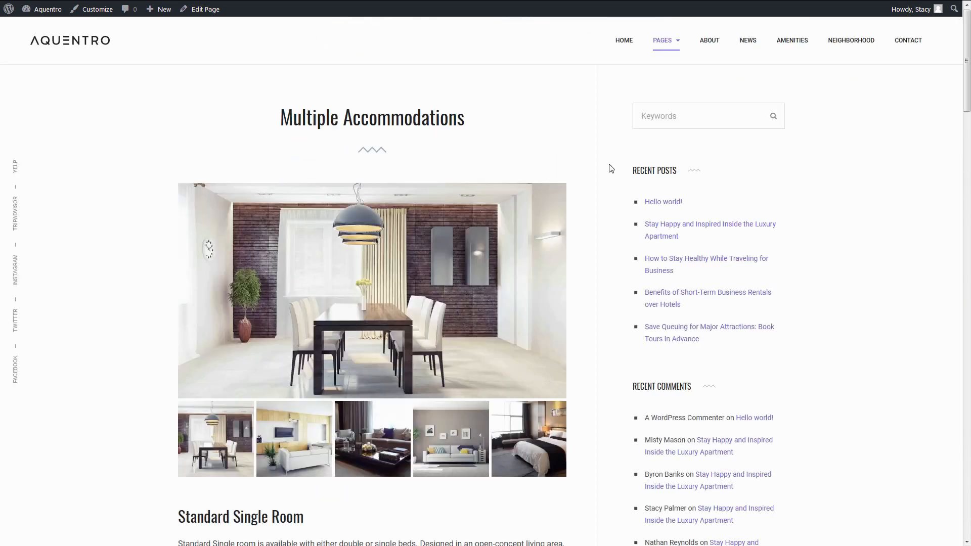
Step: Scroll through the single and double room listings with prices, then open About
scroll("down", 3)
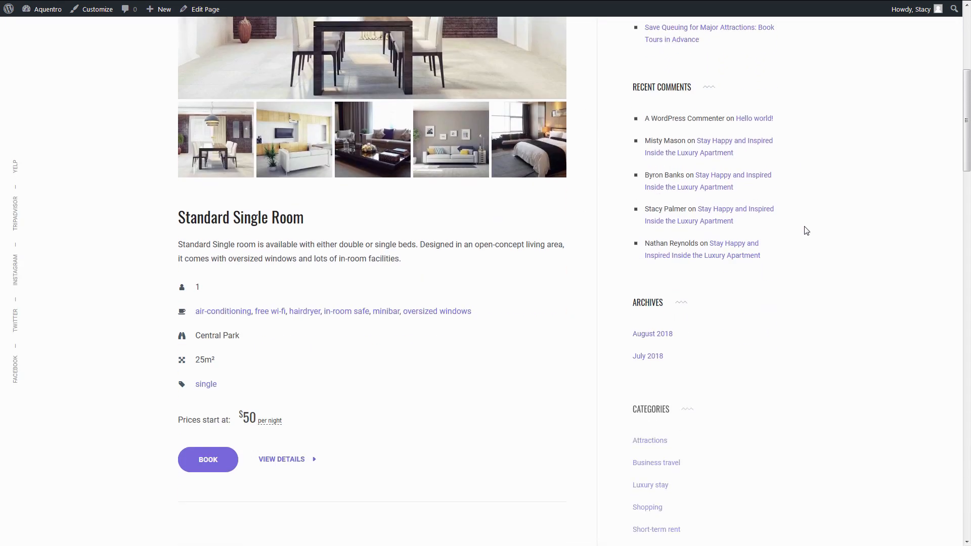
scroll("down", 3)
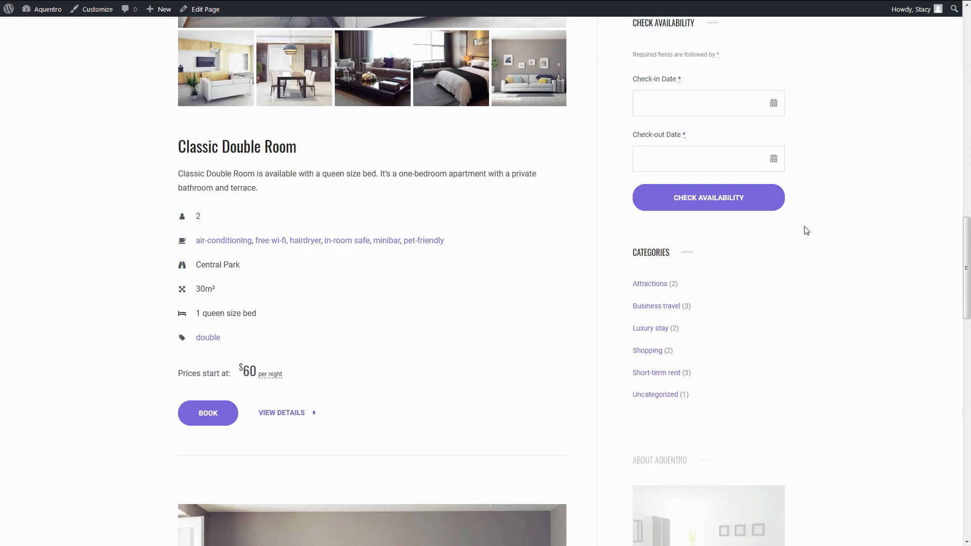
scroll("down", 3)
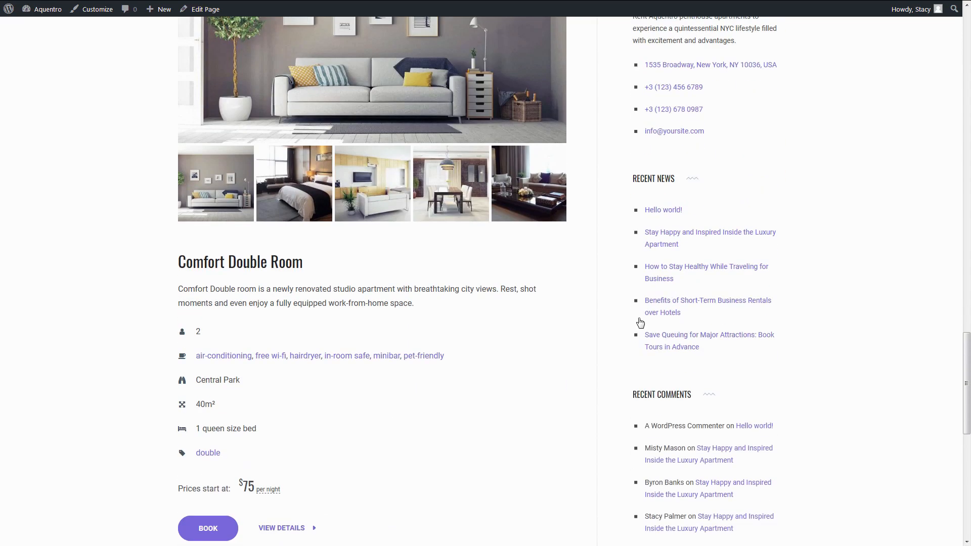
scroll("down", 3)
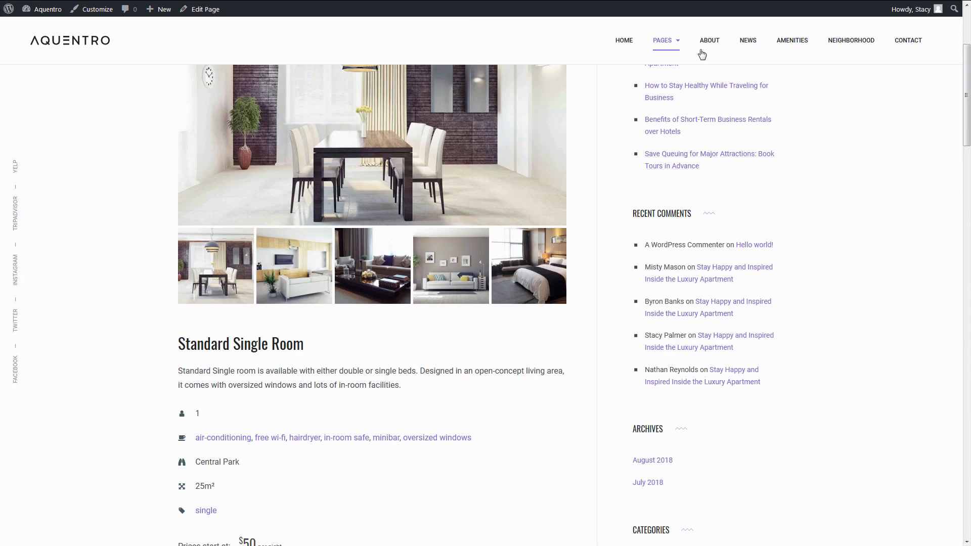
left_click(709, 41)
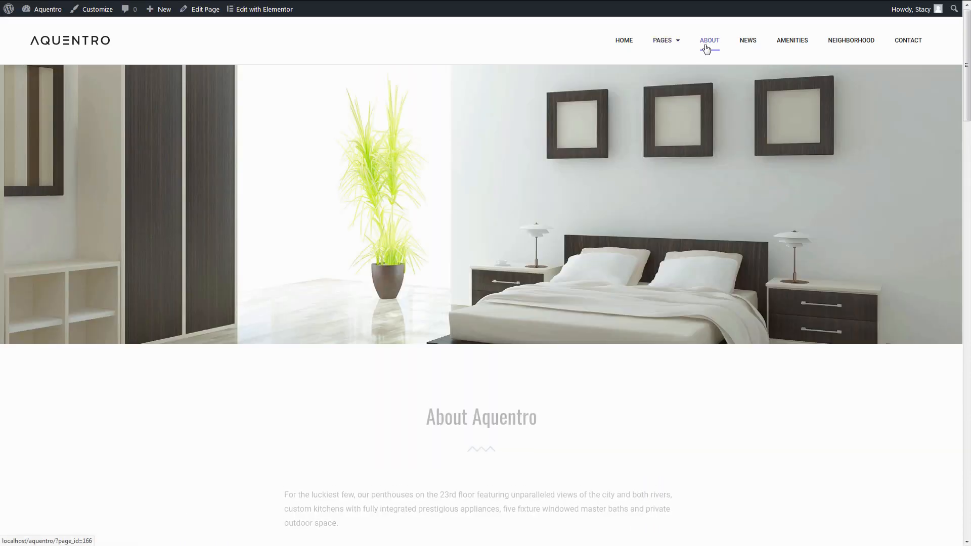
scroll("down", 3)
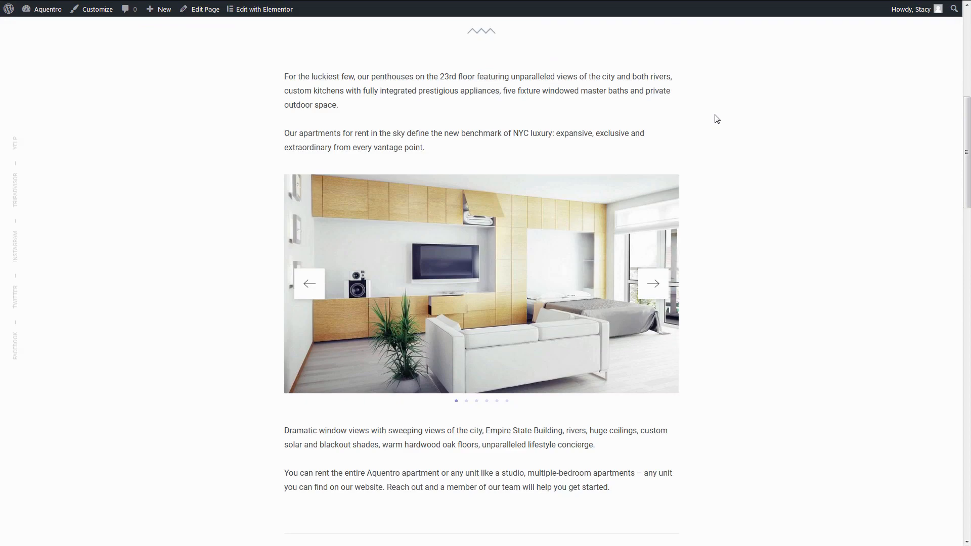
scroll("down", 3)
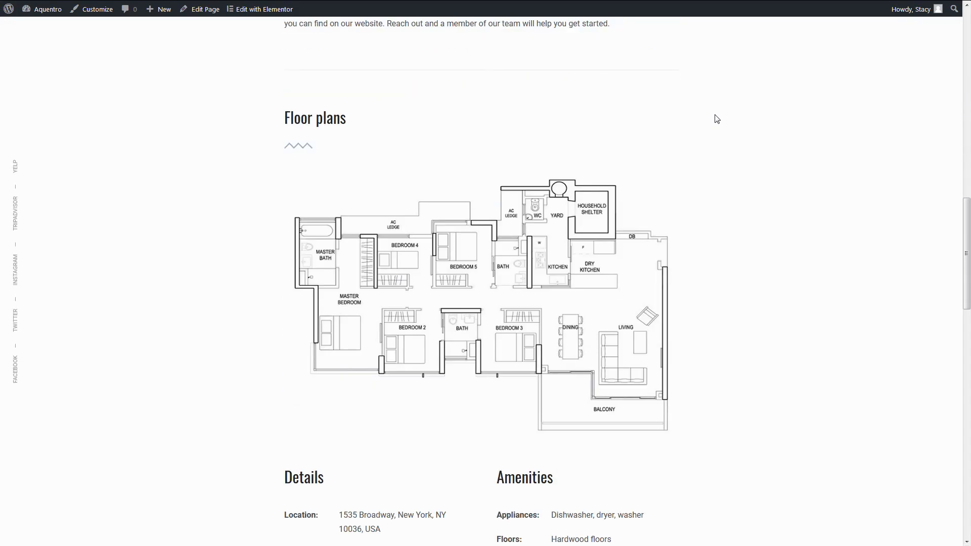
scroll("down", 3)
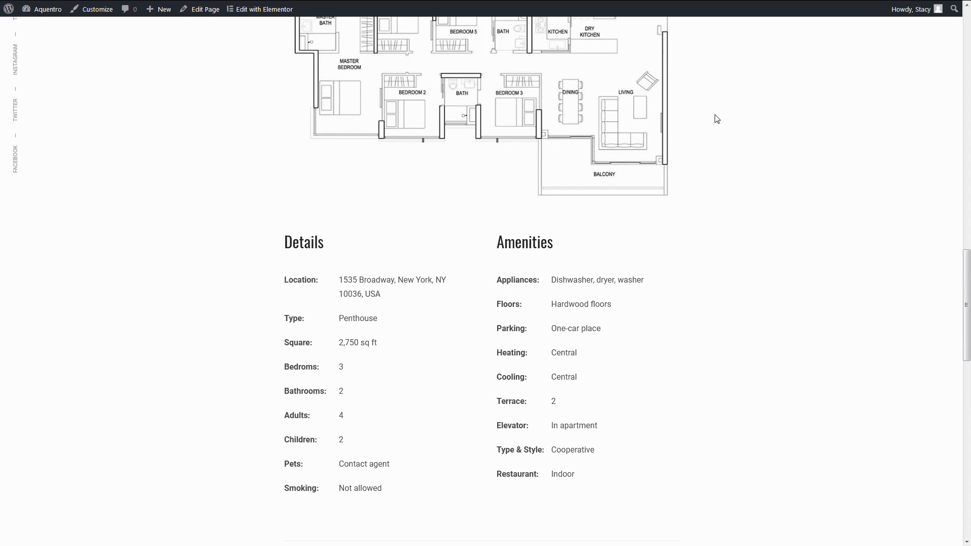
scroll("down", 3)
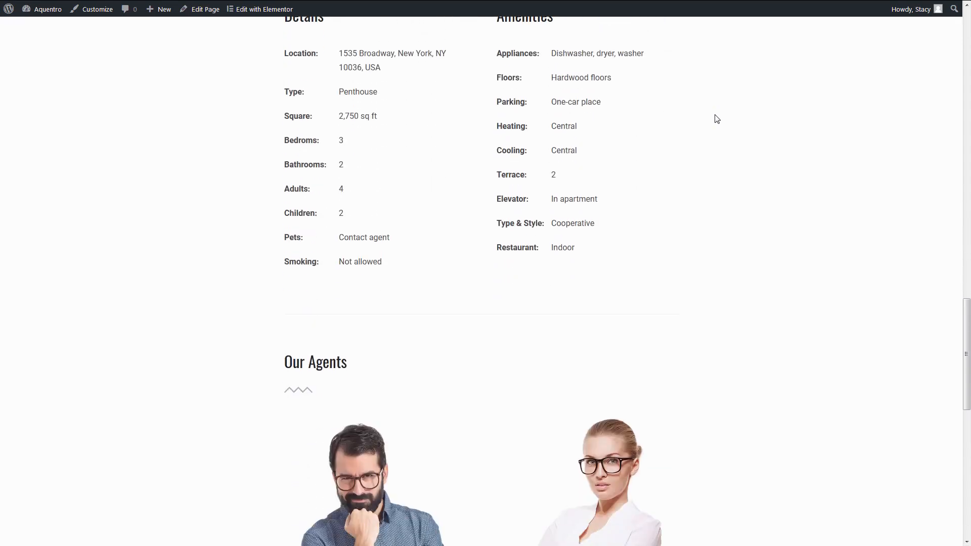
scroll("down", 3)
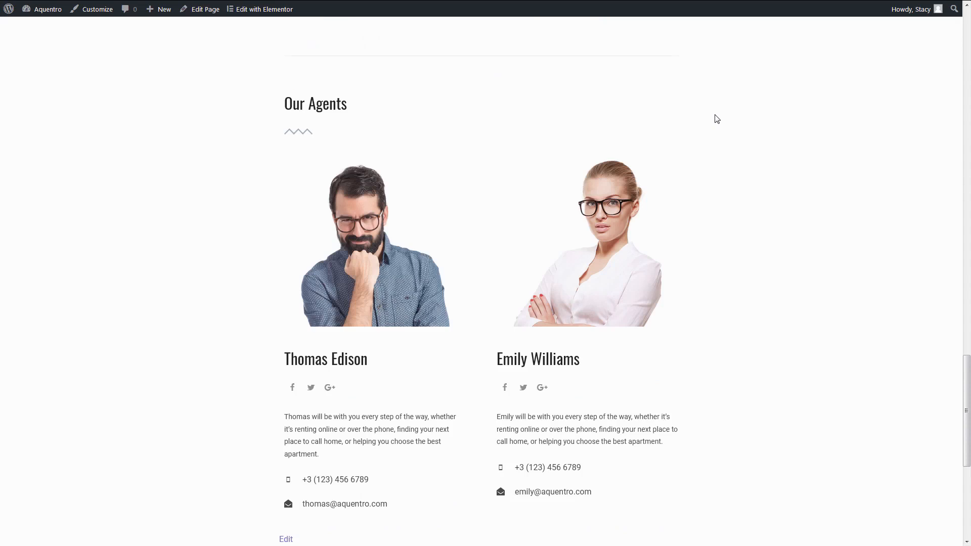
scroll("down", 3)
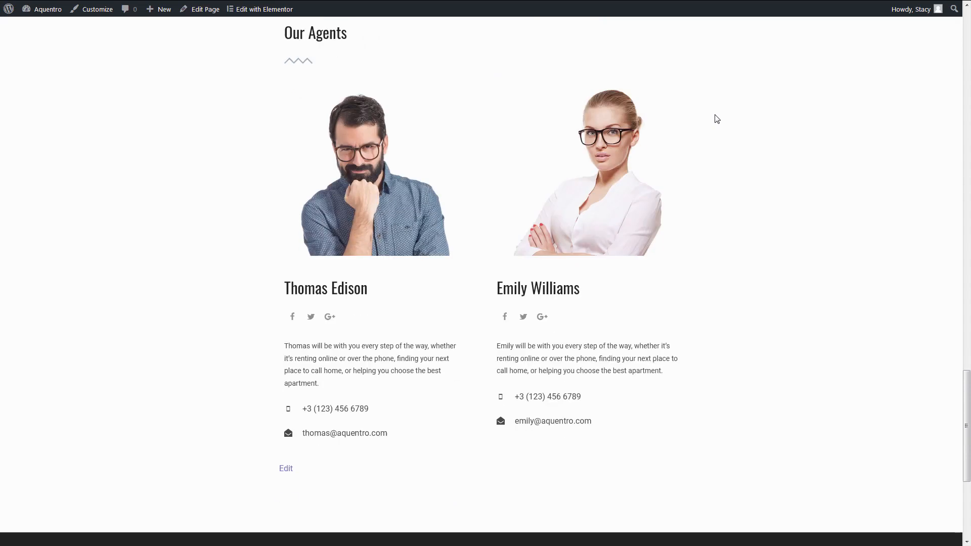